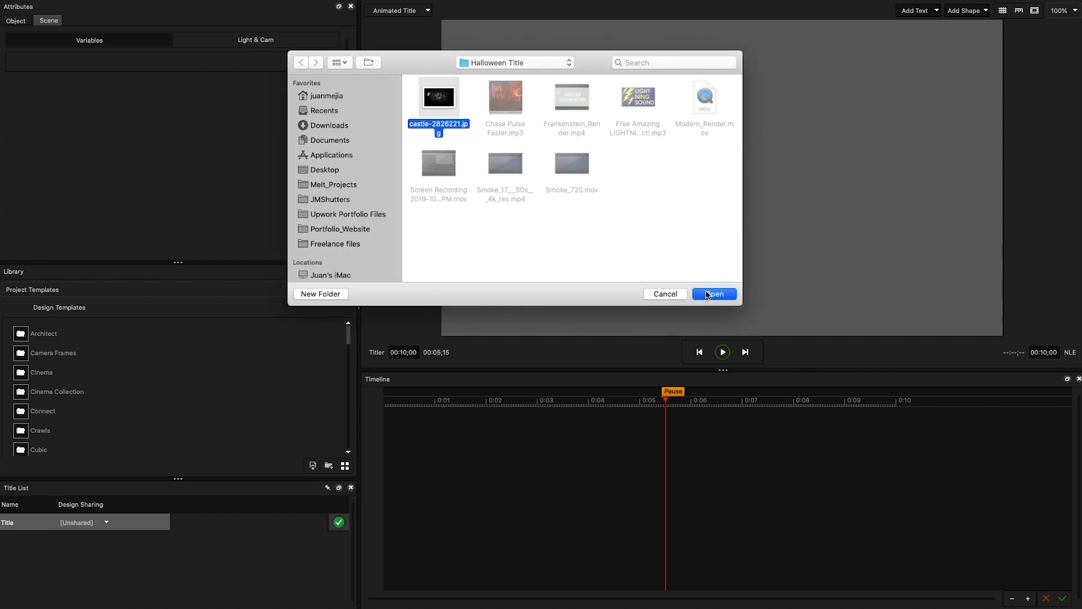
Open castle-2826221.jpg as the title's background image.
click(713, 293)
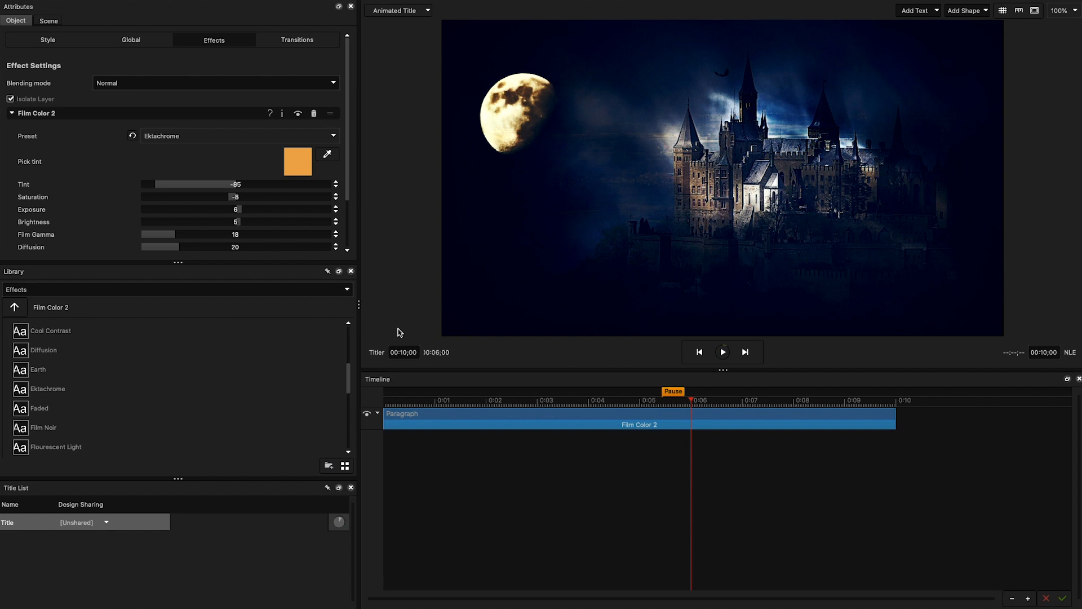
Apply Film Color 2 Ektachrome with Tint -100, Exposure -7, Brightness -16 and a Rectangle vignette.
click(723, 351)
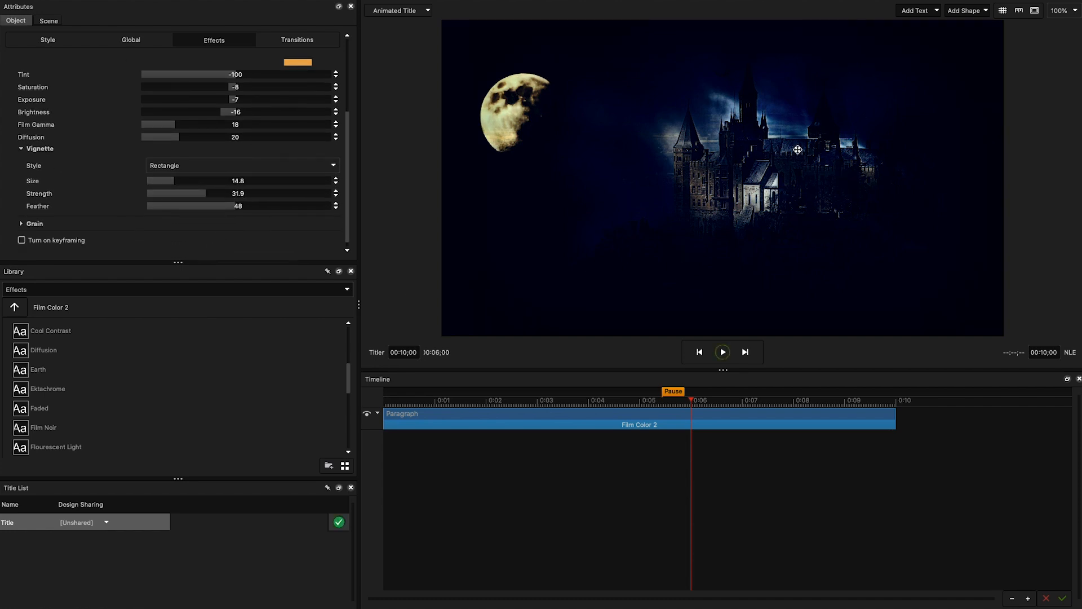
mouse_move(742, 194)
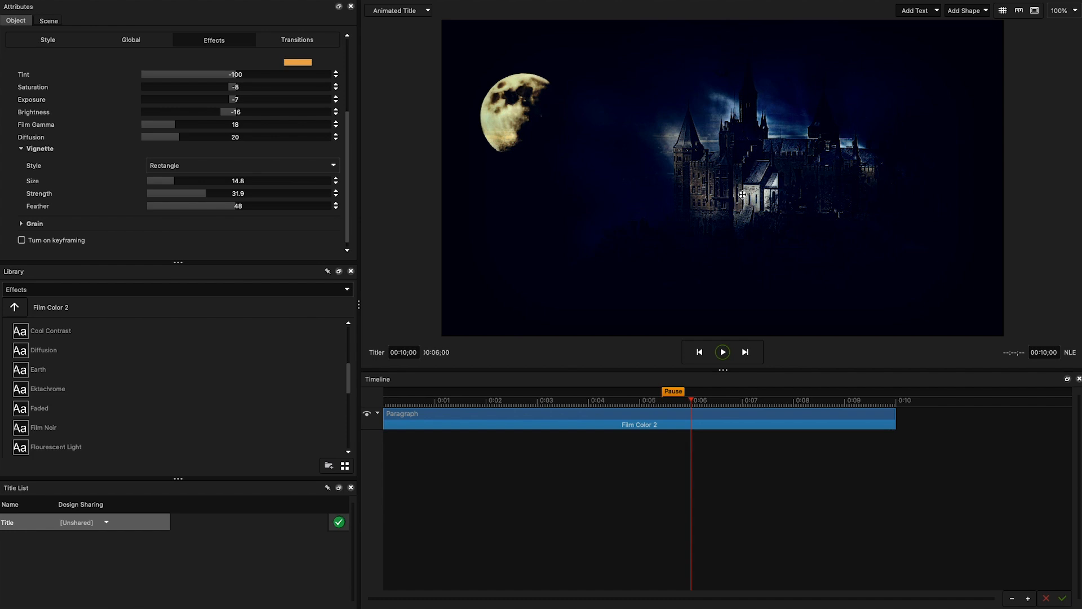
Apply a blue Diffusion filter with Blur 100, Glow 79, Ambience 99, Blend 60.
click(15, 307)
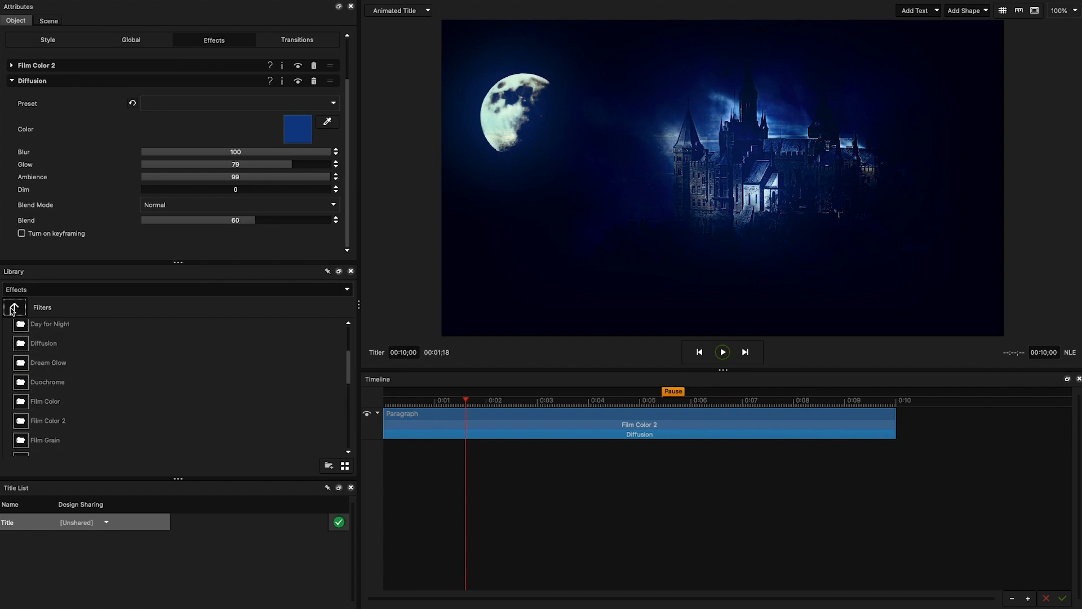
Apply the Flicker Water preset to the castle image and preview the playback.
click(14, 307)
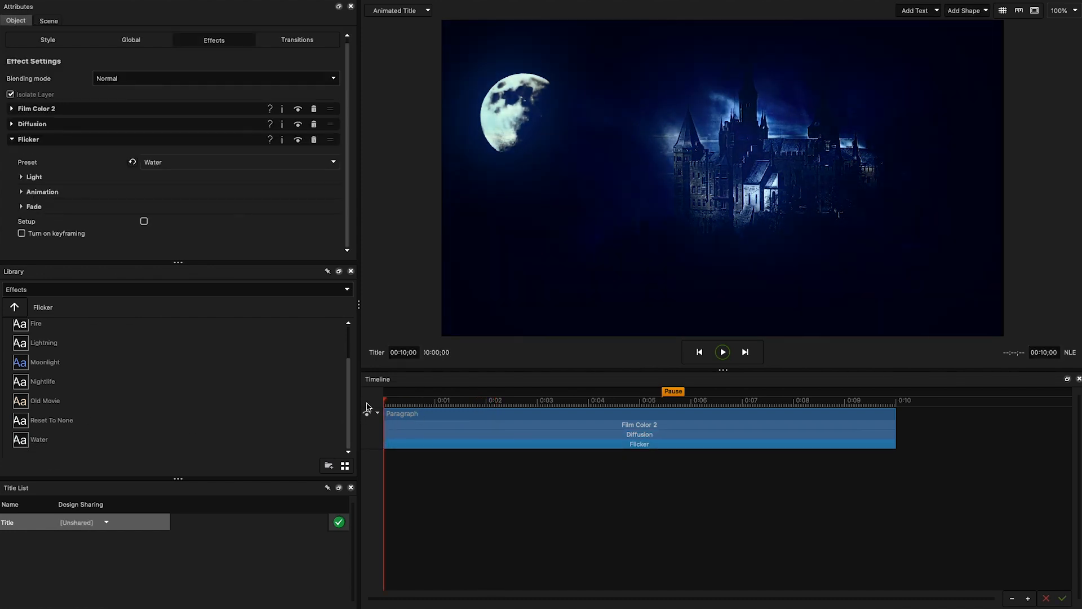
click(722, 351)
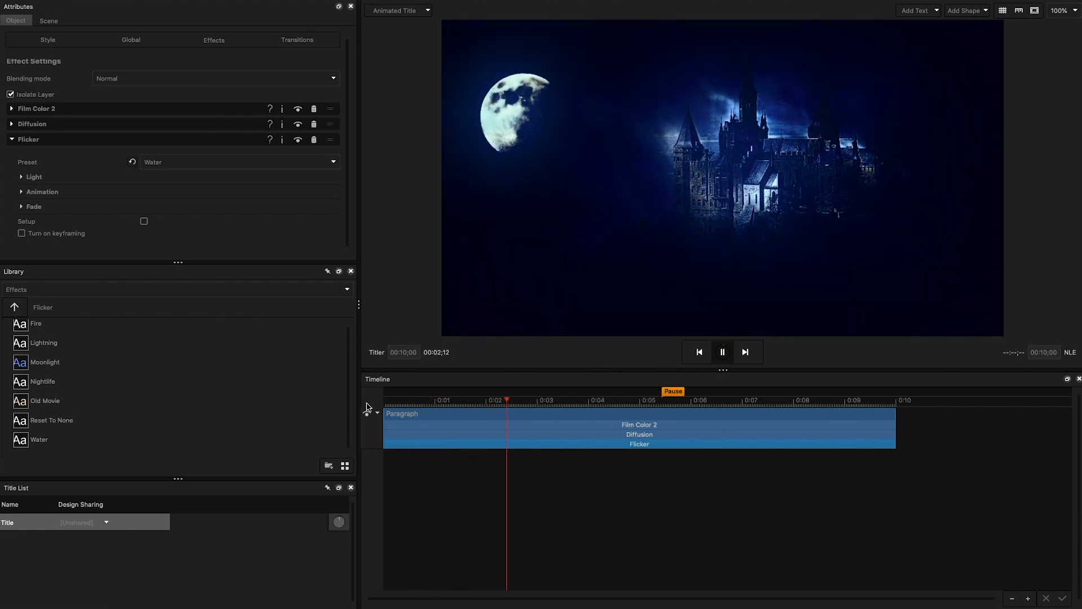
click(722, 352)
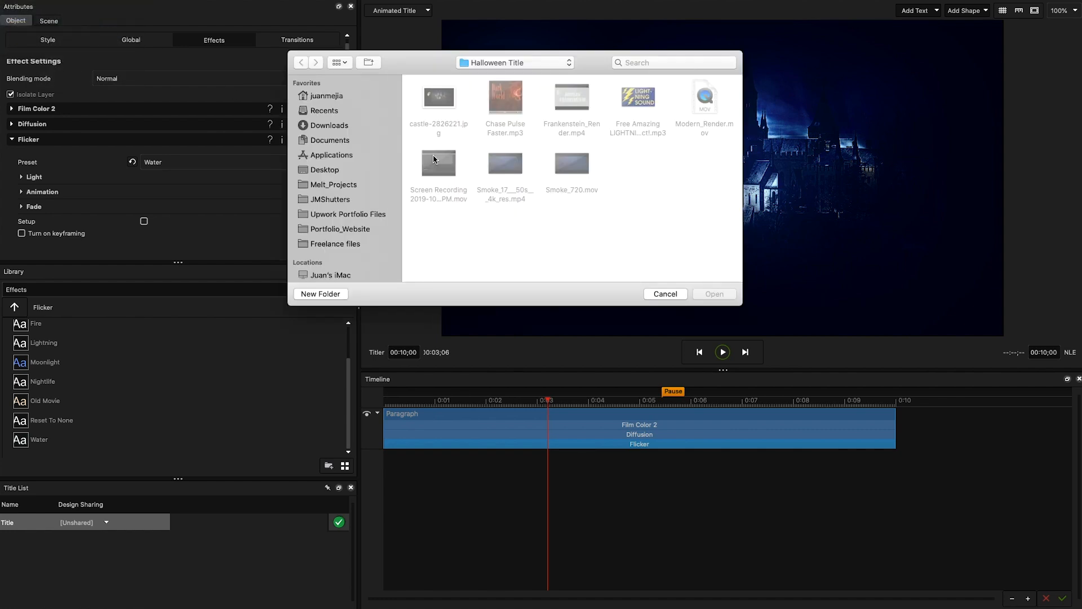
Add Smoke_720.mov as a layer with Global Scale 7, opacity 26 and Screen blending.
click(664, 293)
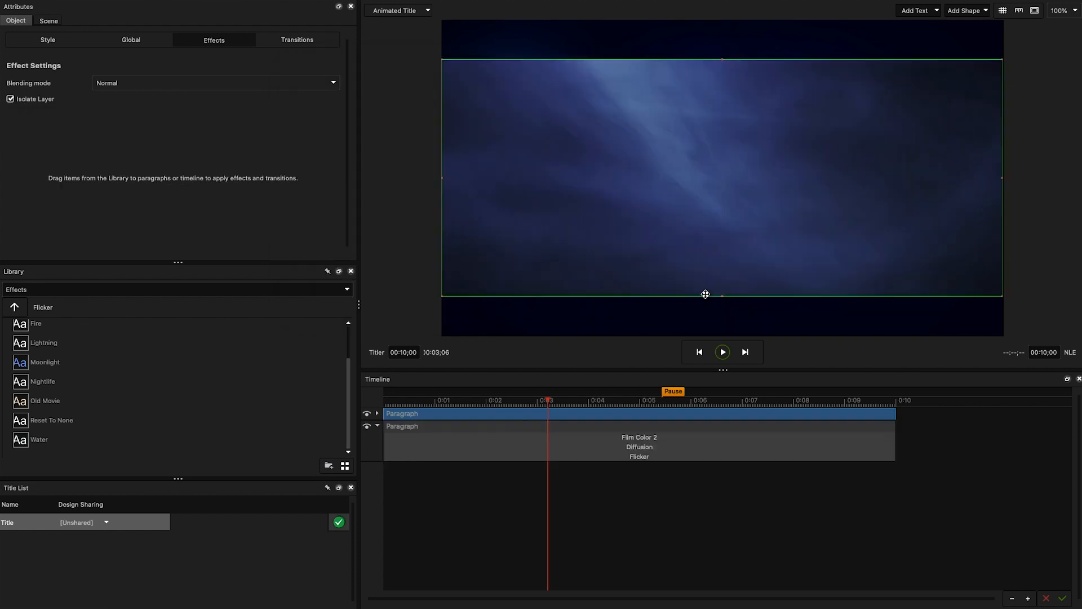
click(130, 39)
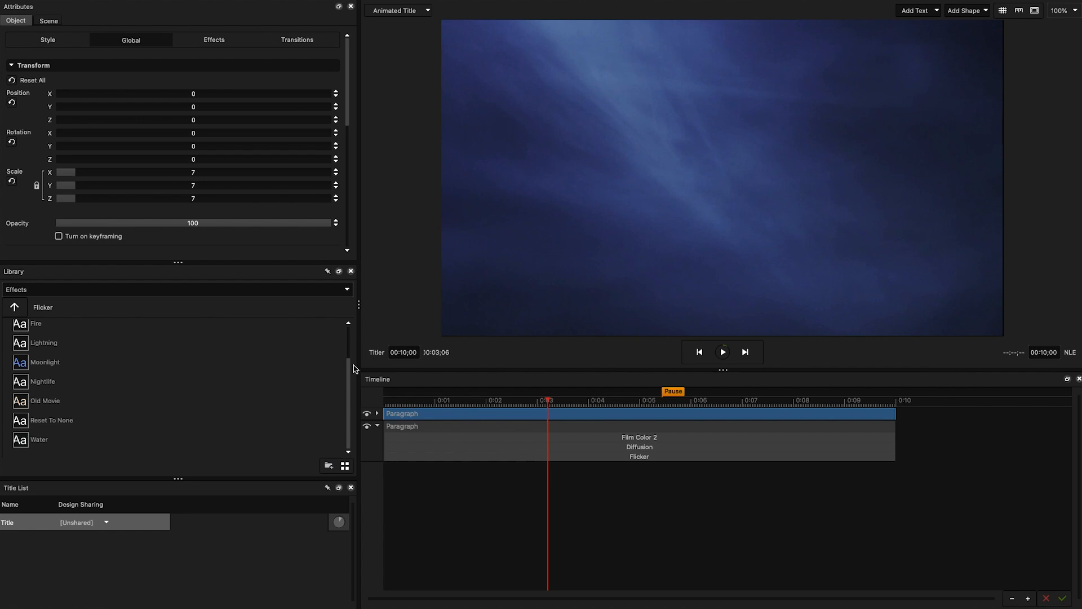
click(590, 405)
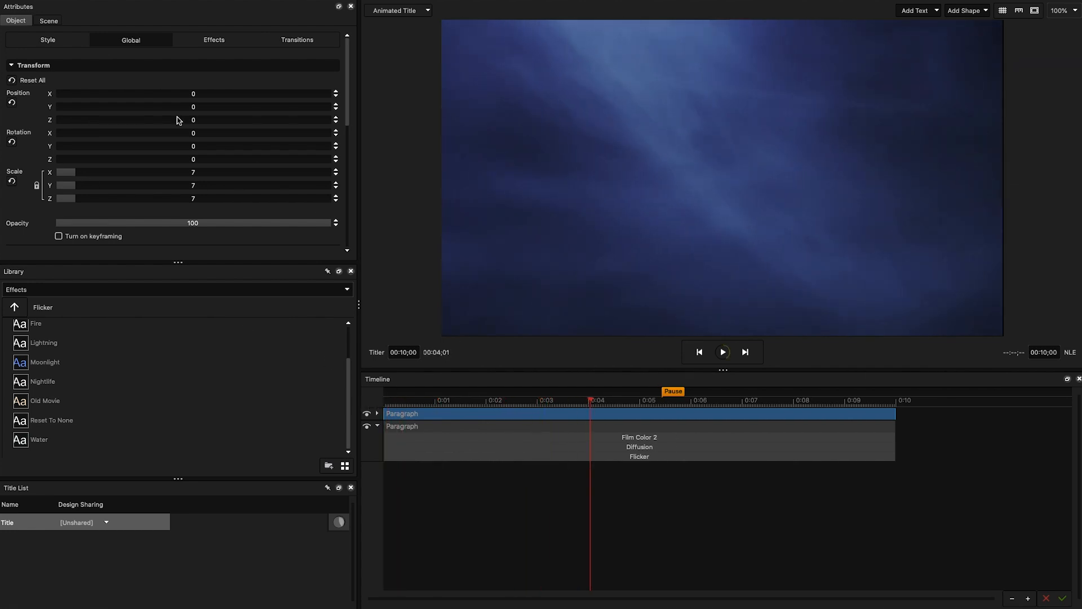
click(47, 40)
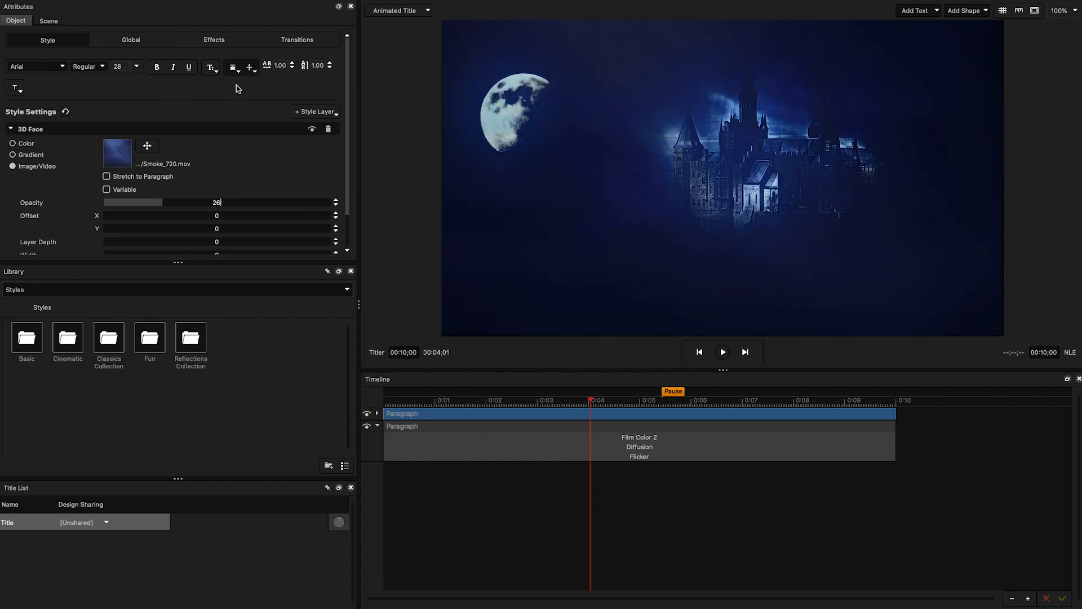
click(213, 40)
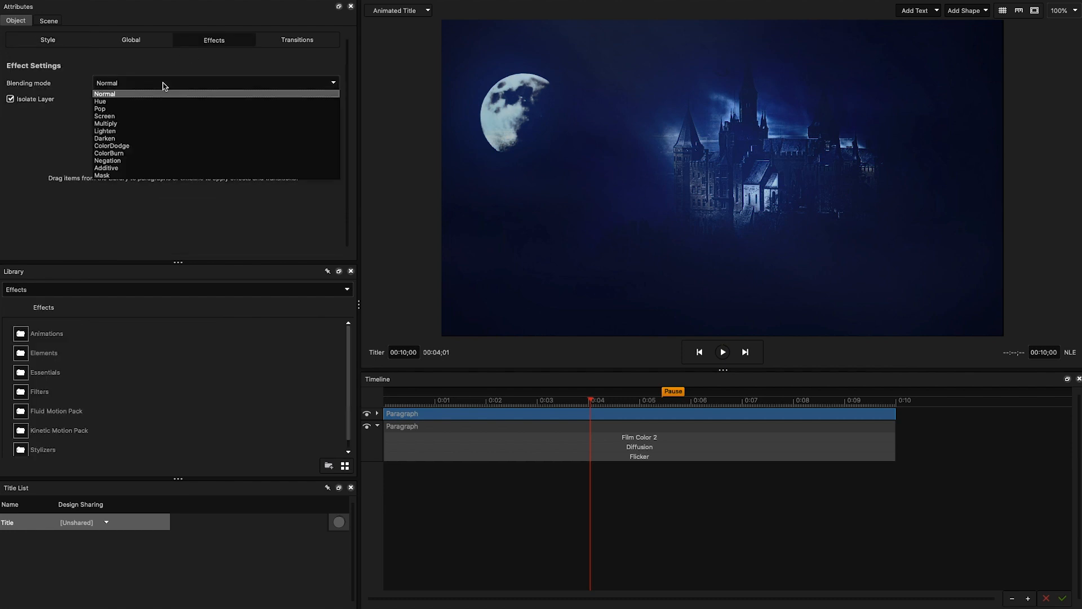
click(105, 116)
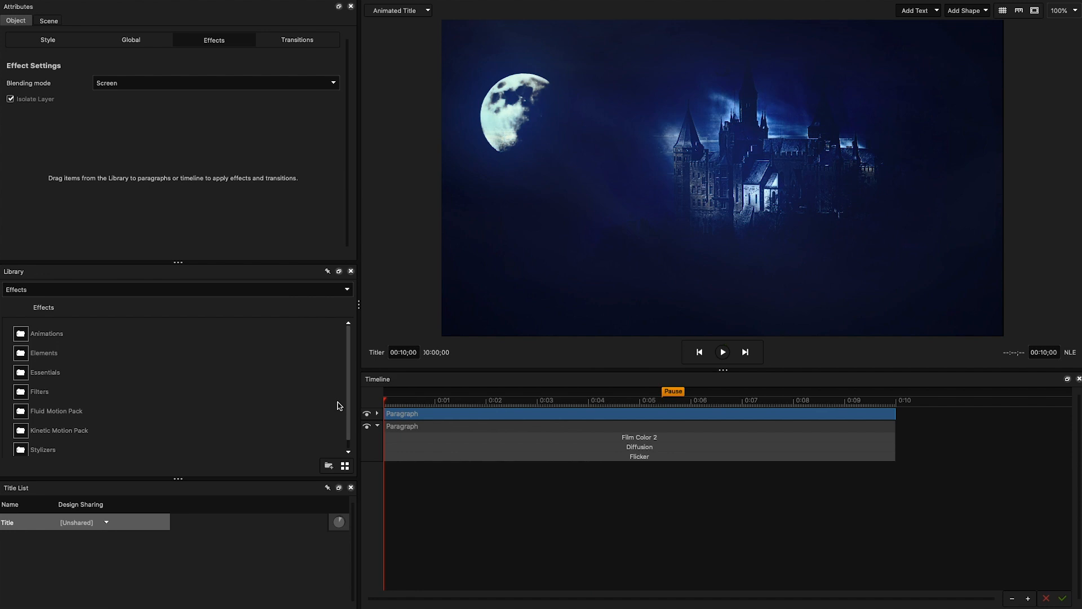
click(722, 352)
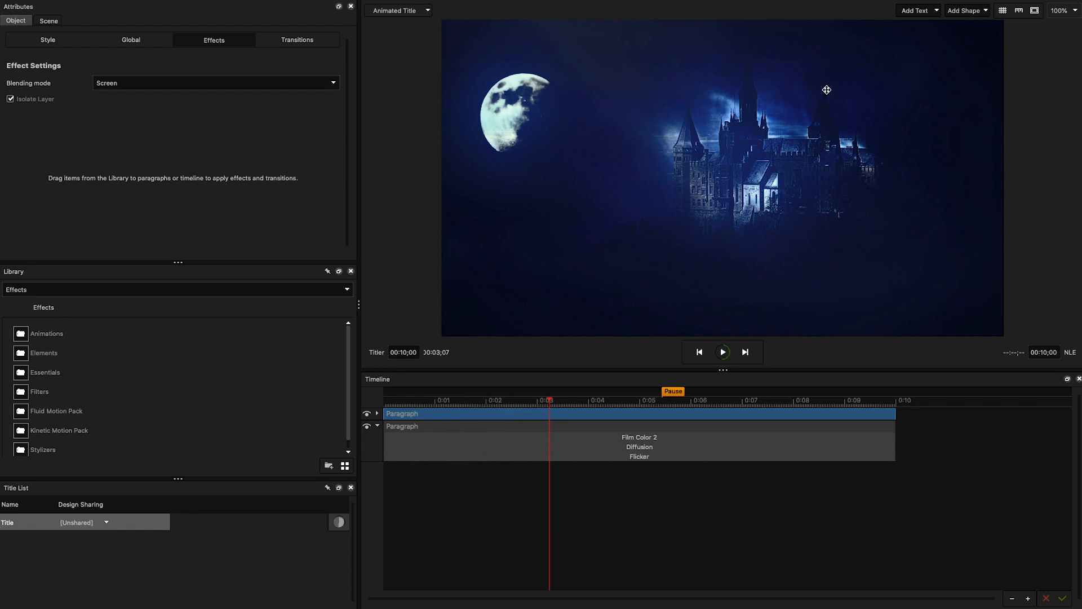
Add 'MODERN FRANKENSTEIN' text in Young Frankenstein Italic with line spacing lowered to 0.75.
click(915, 10)
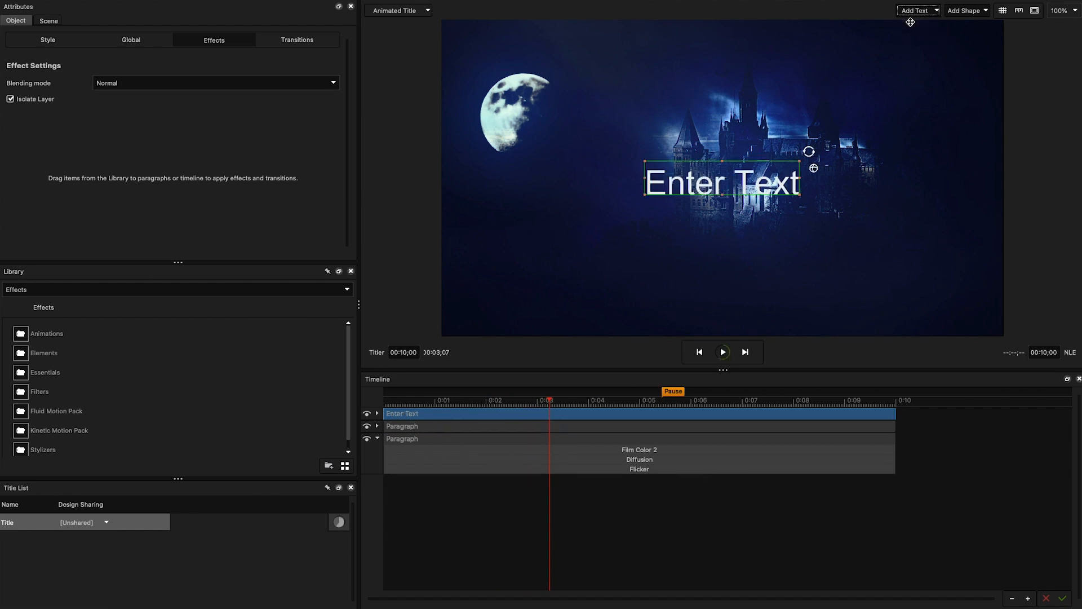
click(47, 40)
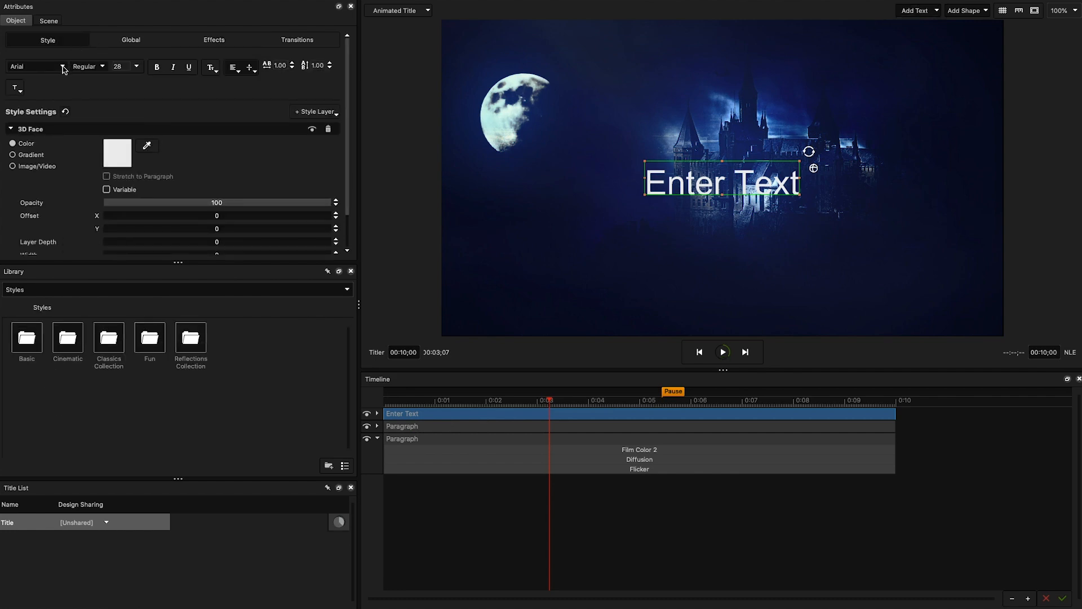
click(36, 65)
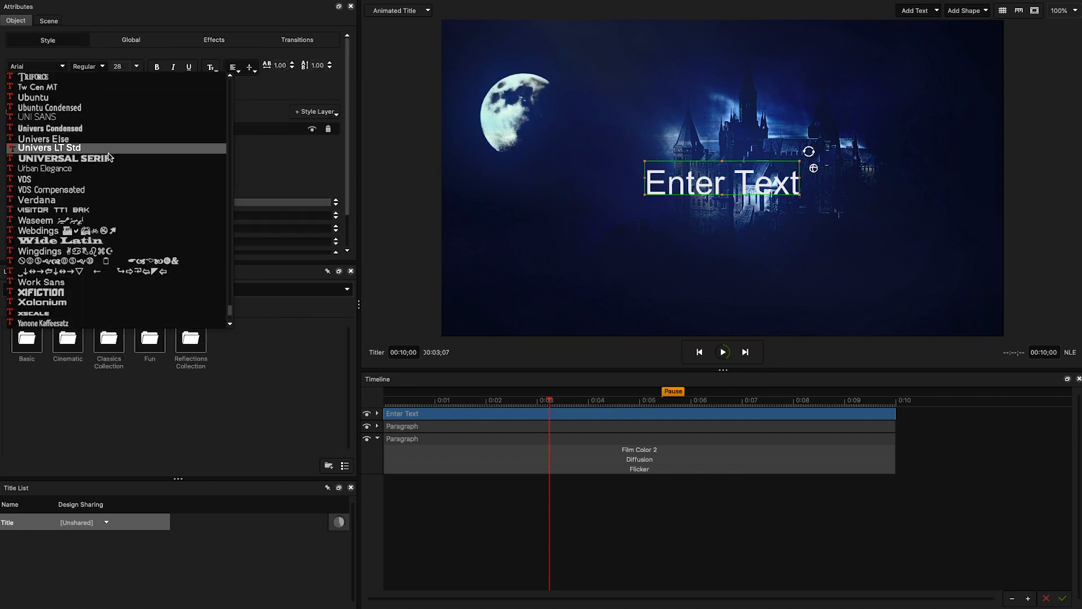
scroll(down, 3)
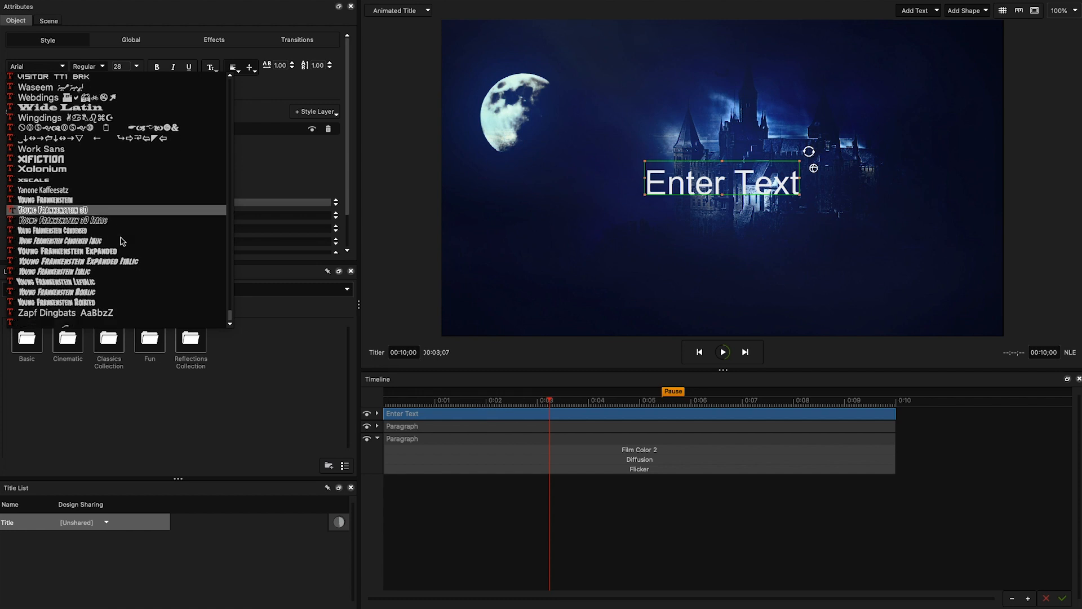
click(61, 219)
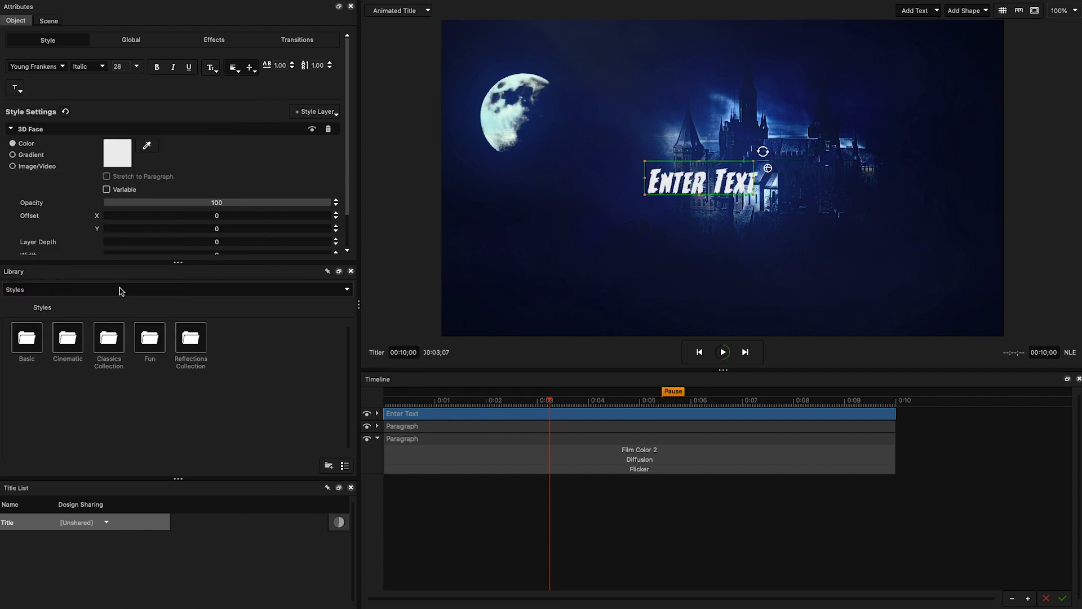
text(MODERN FR)
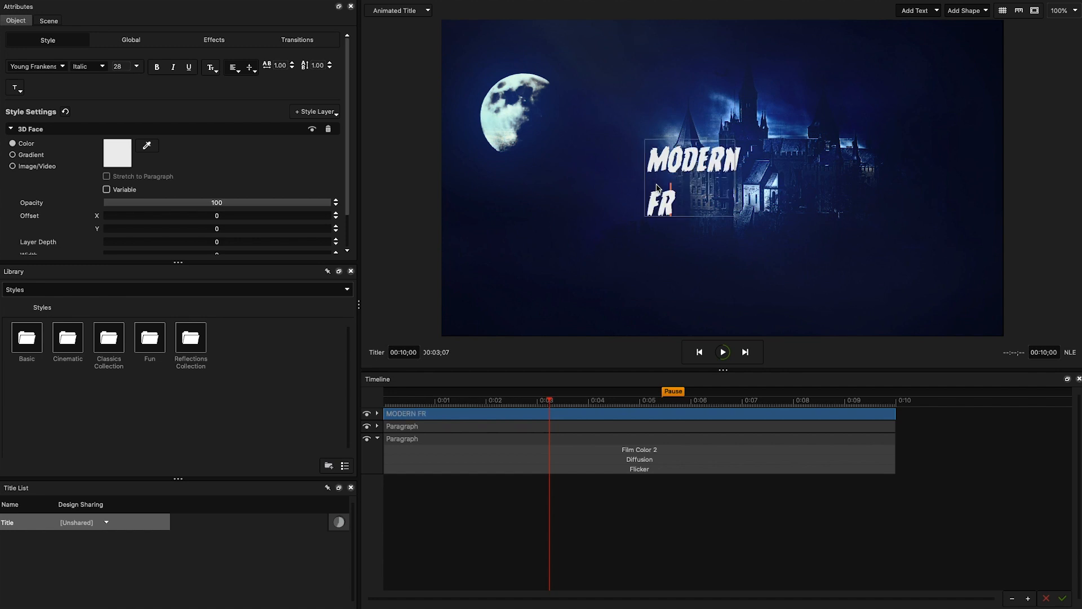
text(ANKENSTEIN)
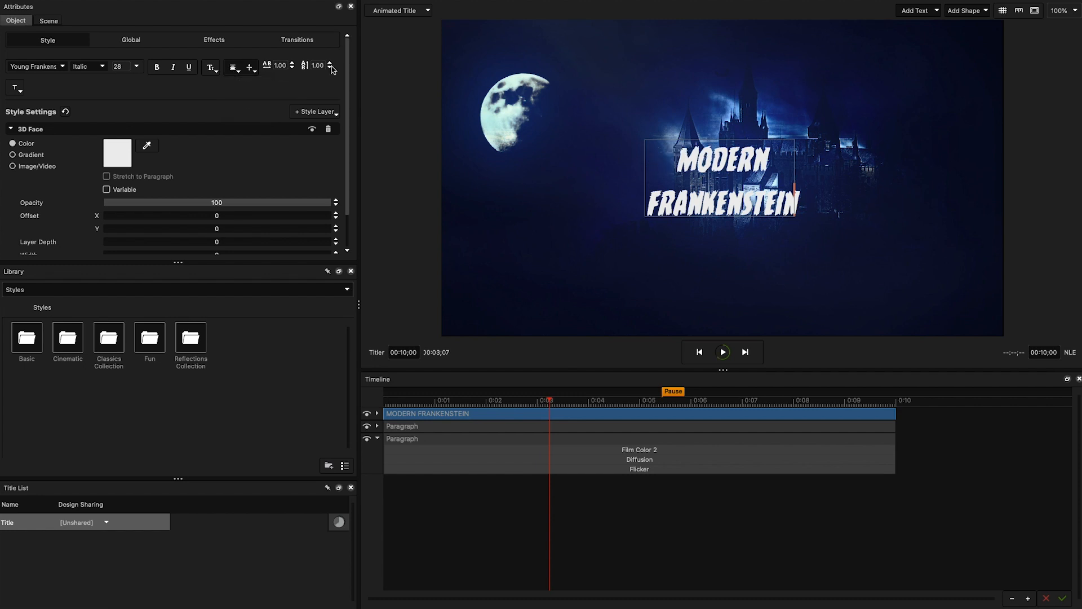
click(332, 70)
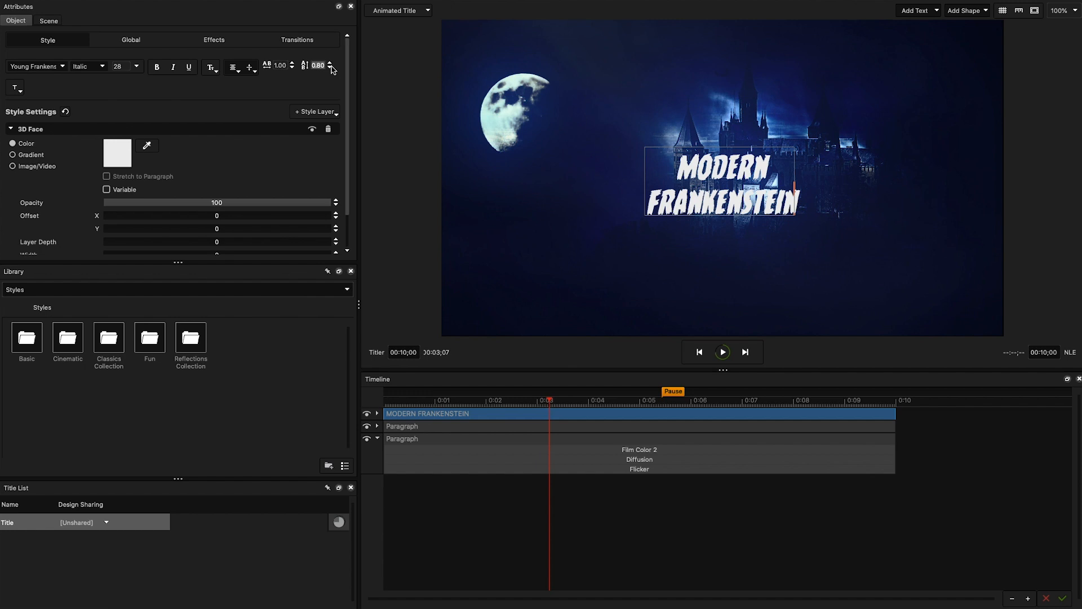
click(331, 69)
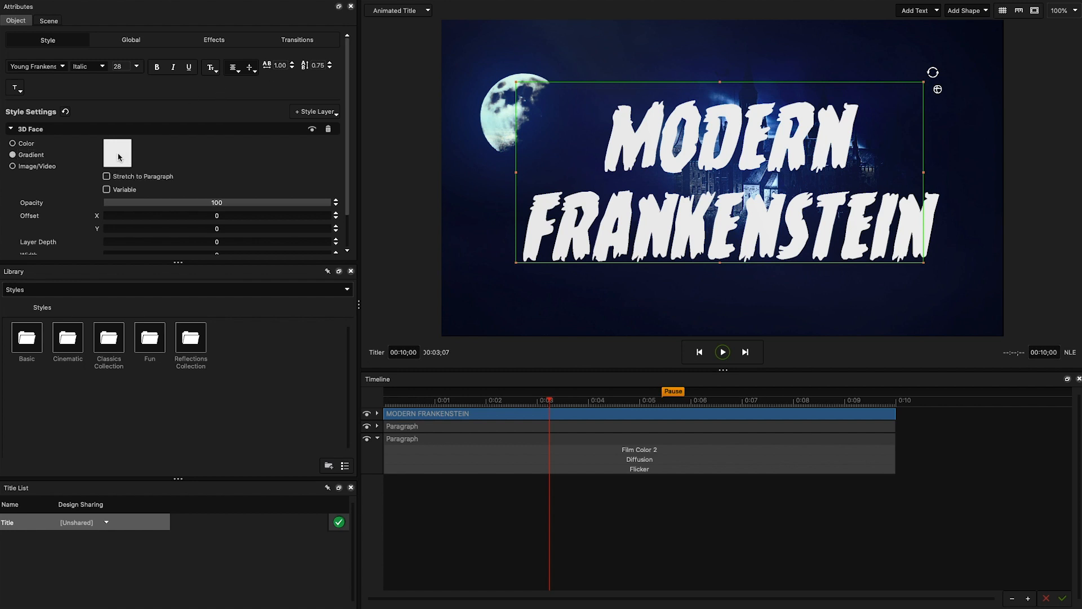
Give the text face a green In-to-Out gradient stretched to the paragraph.
click(116, 153)
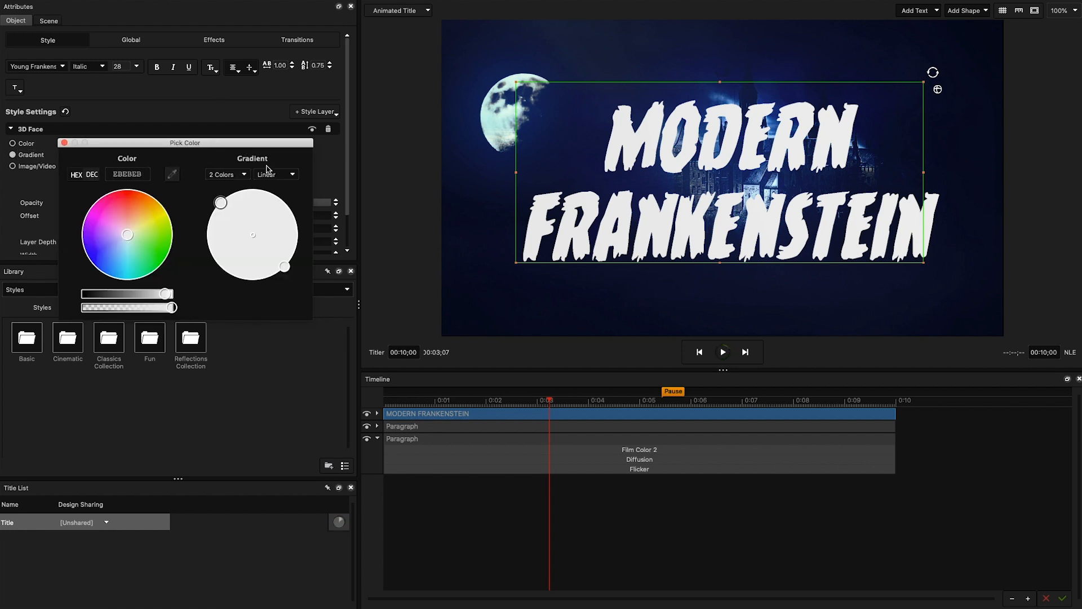
click(275, 174)
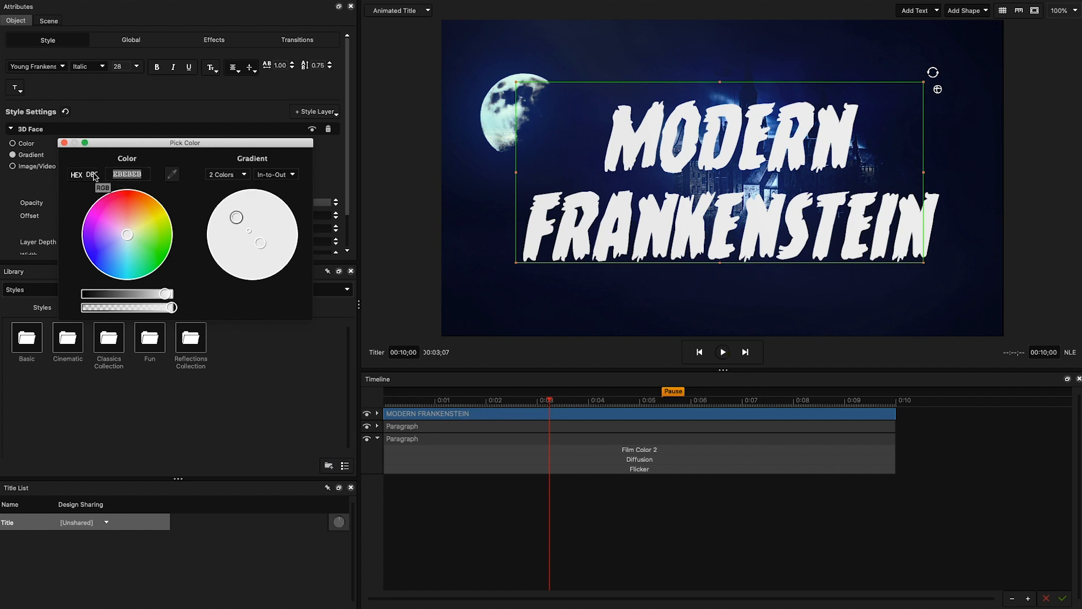
click(157, 219)
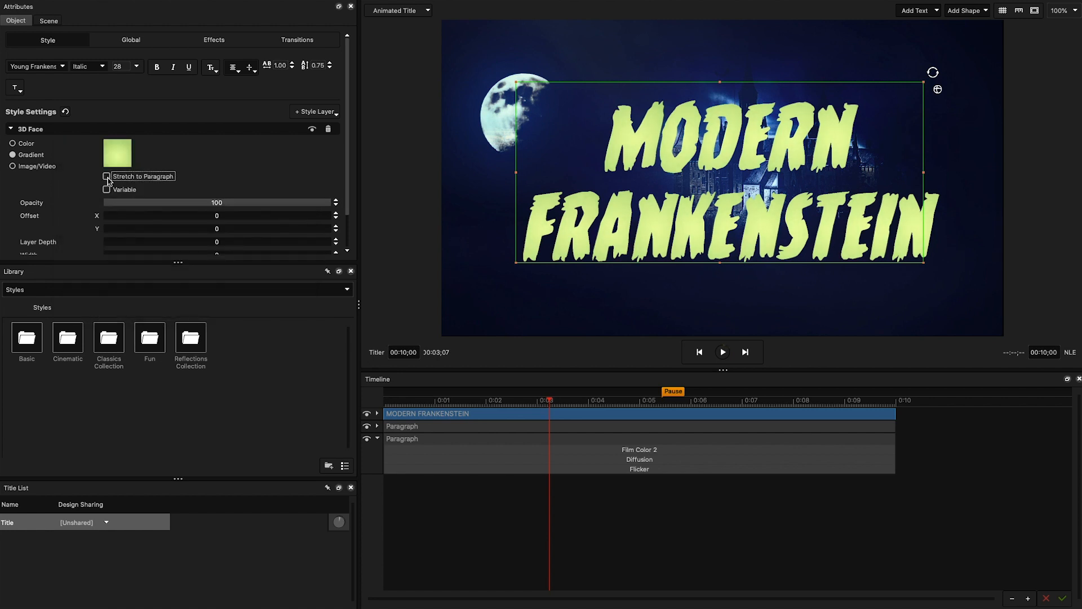
click(107, 176)
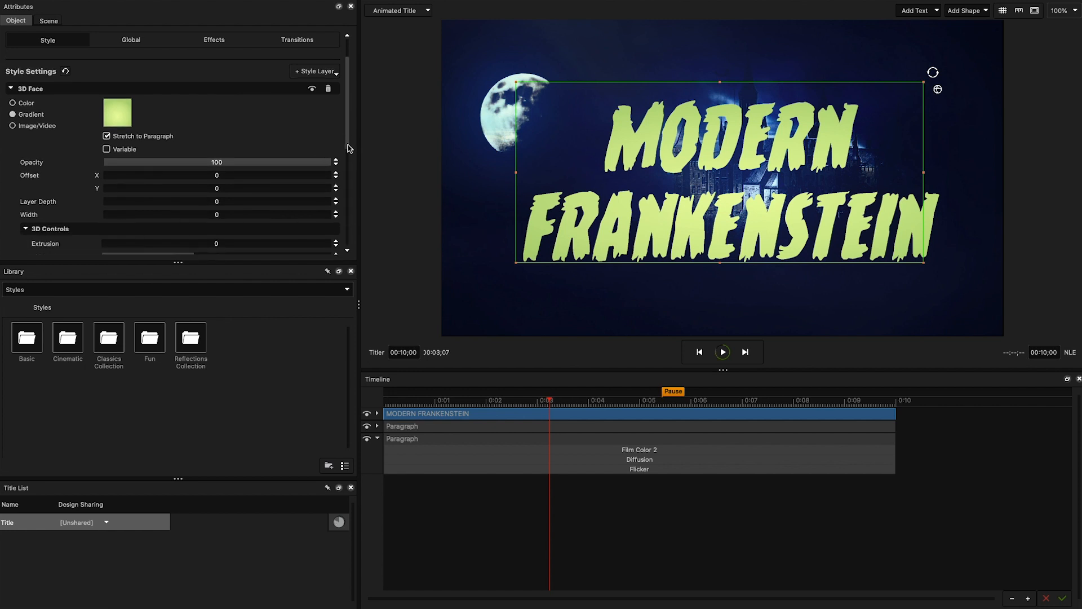
scroll(down, 3)
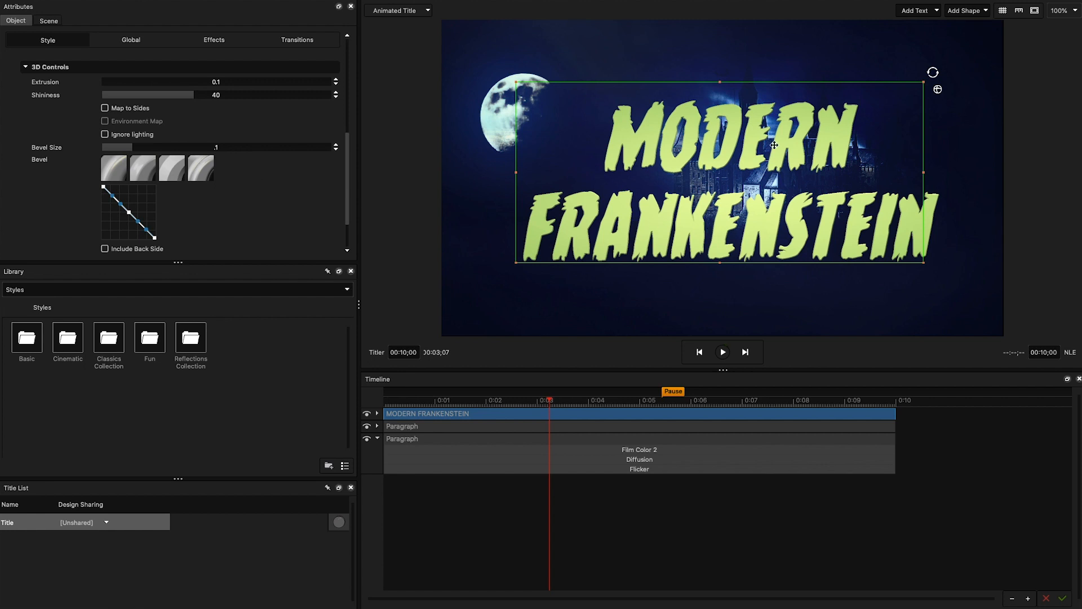
mouse_move(427, 239)
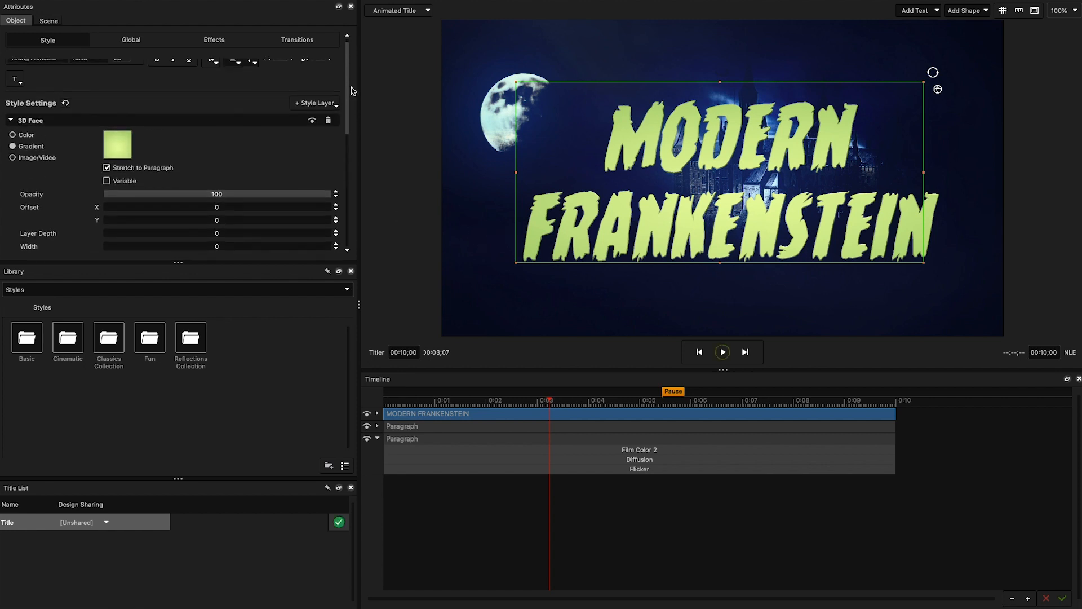
Add a black 3D Face 1 layer with Layer Depth -1 and Extrusion 11.
click(314, 105)
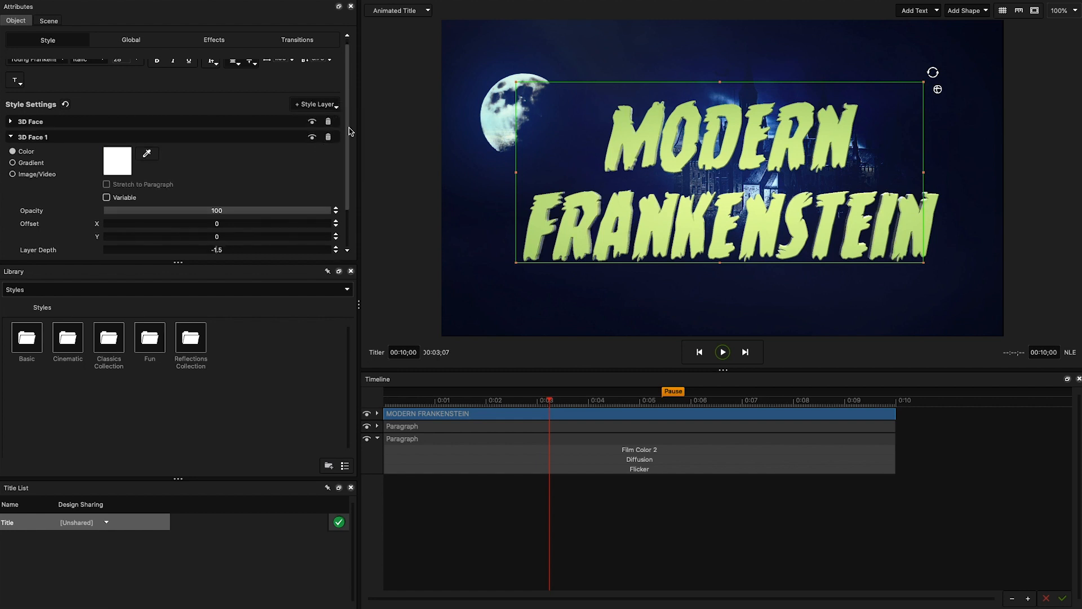
click(117, 161)
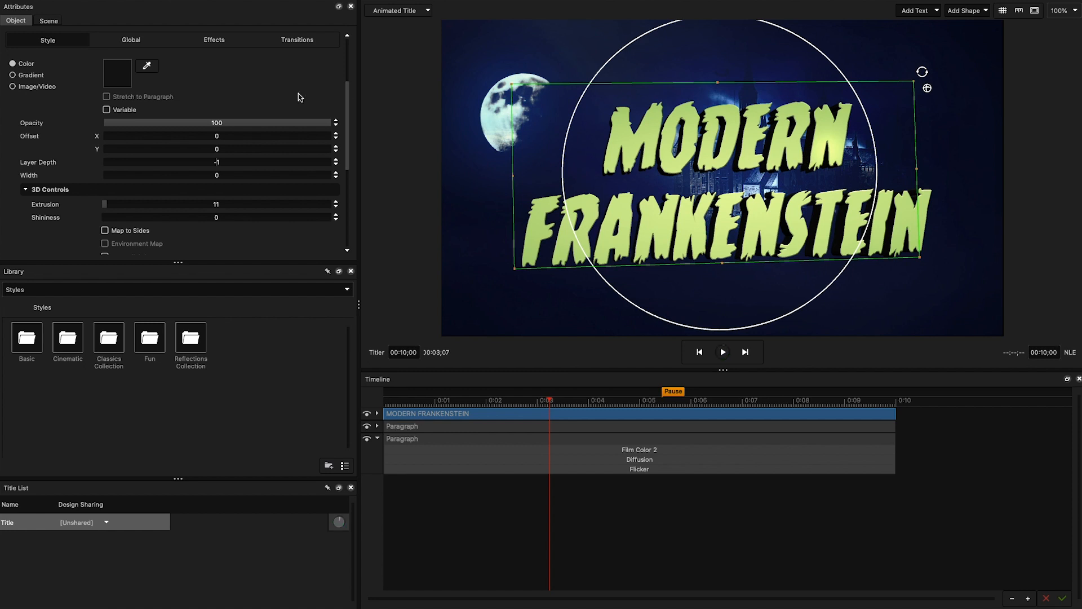
Enable the Global transform and apply the Fly Past Drop transition to the title.
click(130, 40)
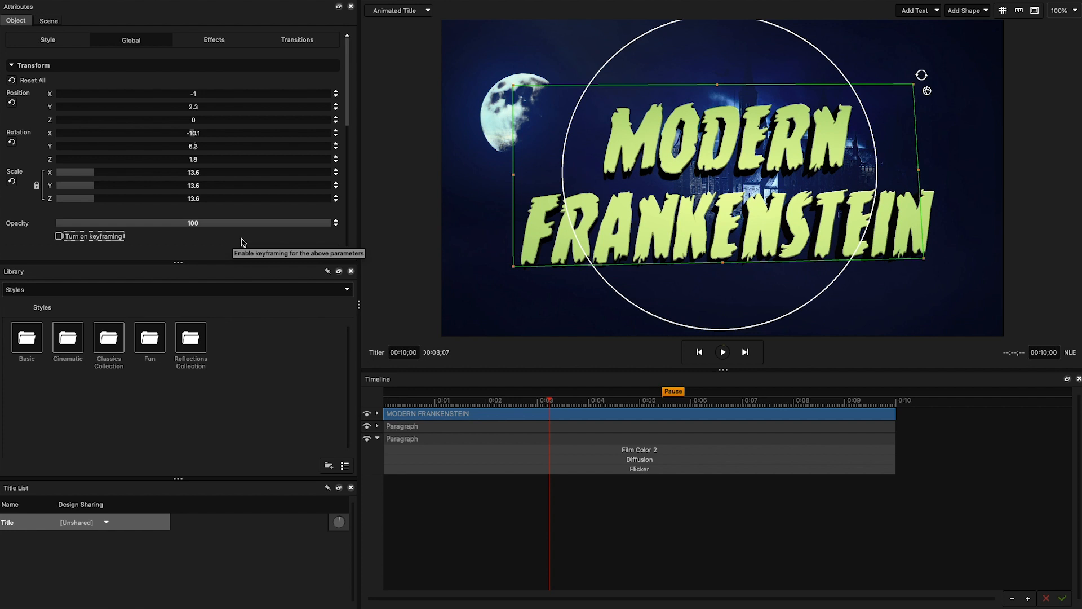
mouse_move(381, 233)
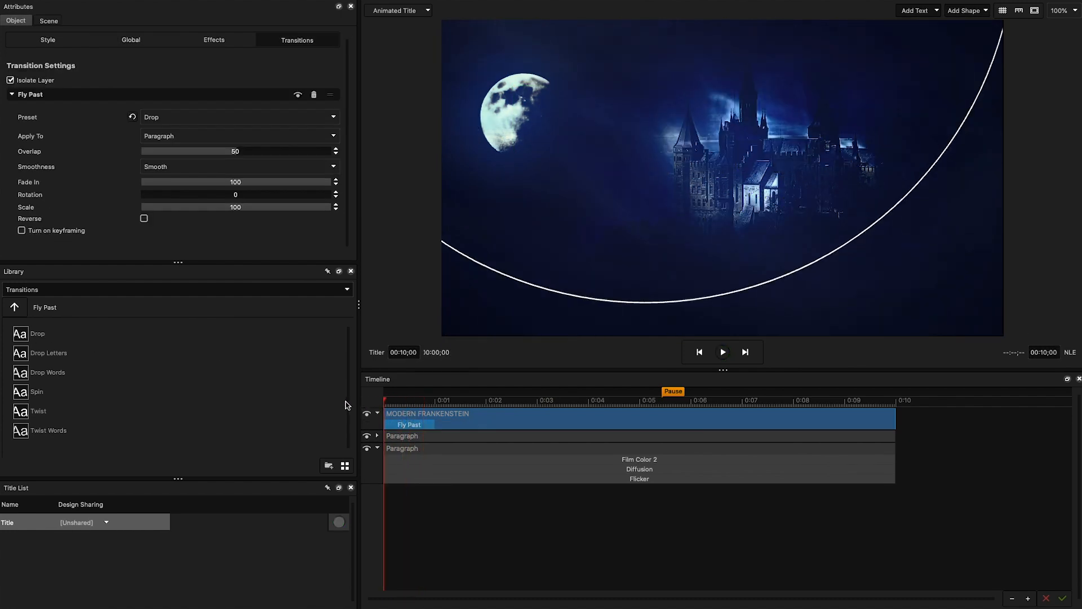
Preview the Drop transition up to 3:00, then return to the Style settings.
click(722, 351)
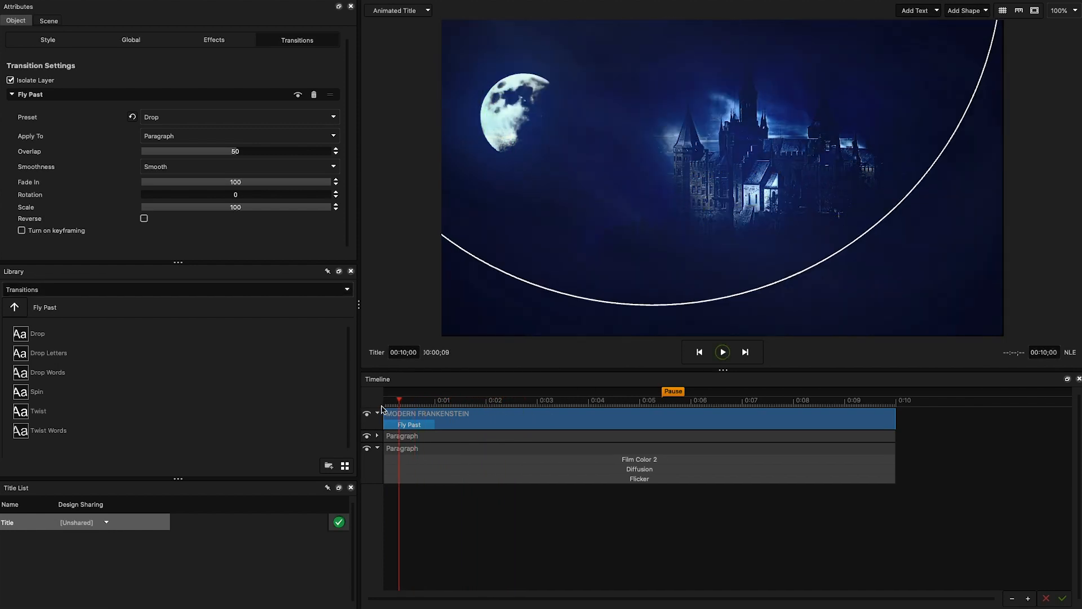
click(538, 399)
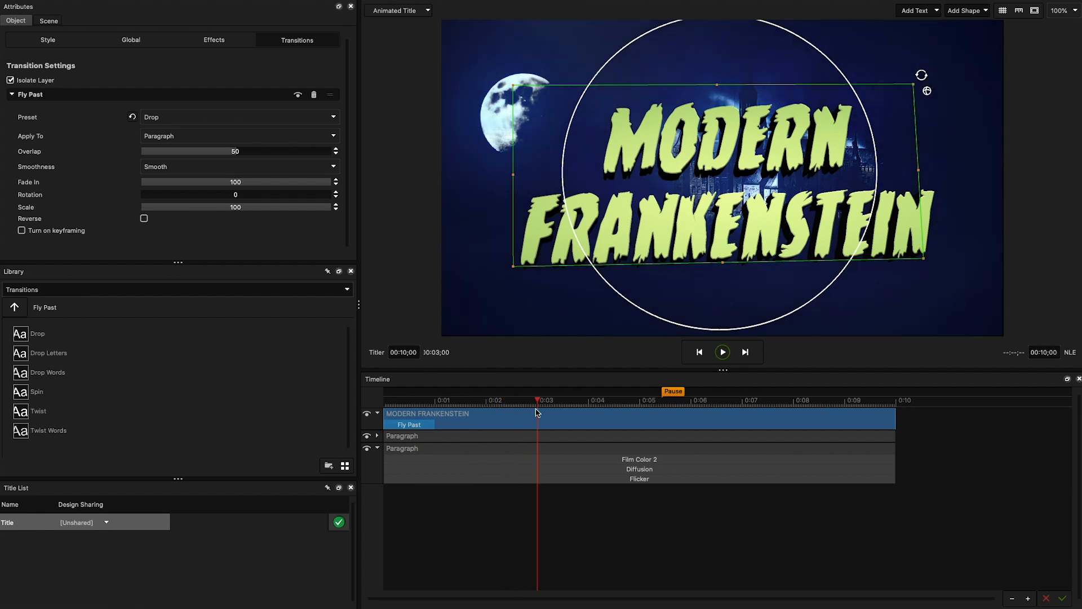
click(47, 39)
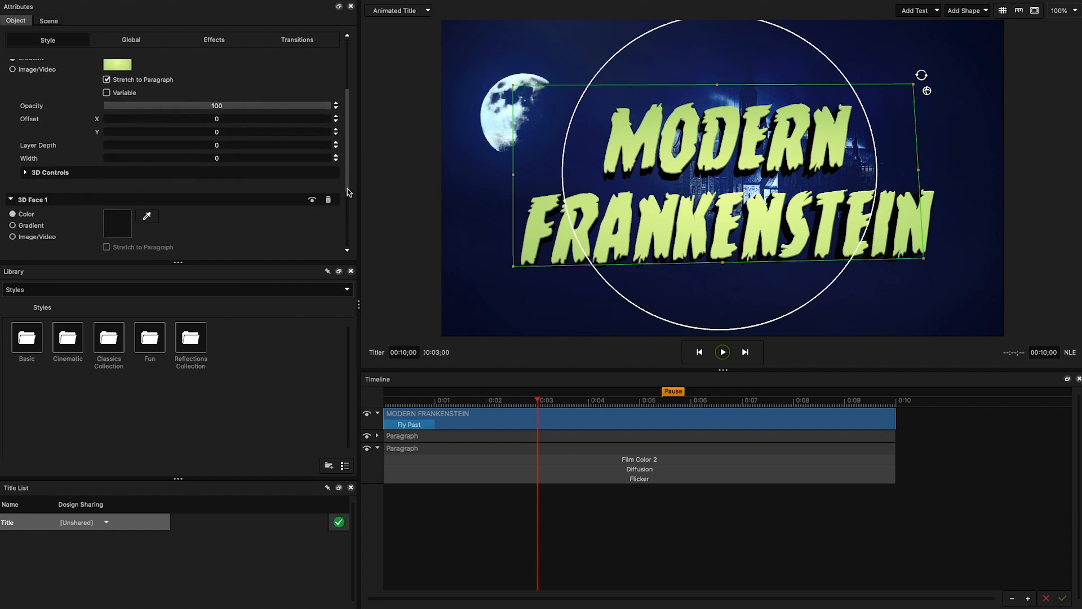
Apply the cherrybark_n normal map to the title face and preview it at an earlier frame.
click(49, 172)
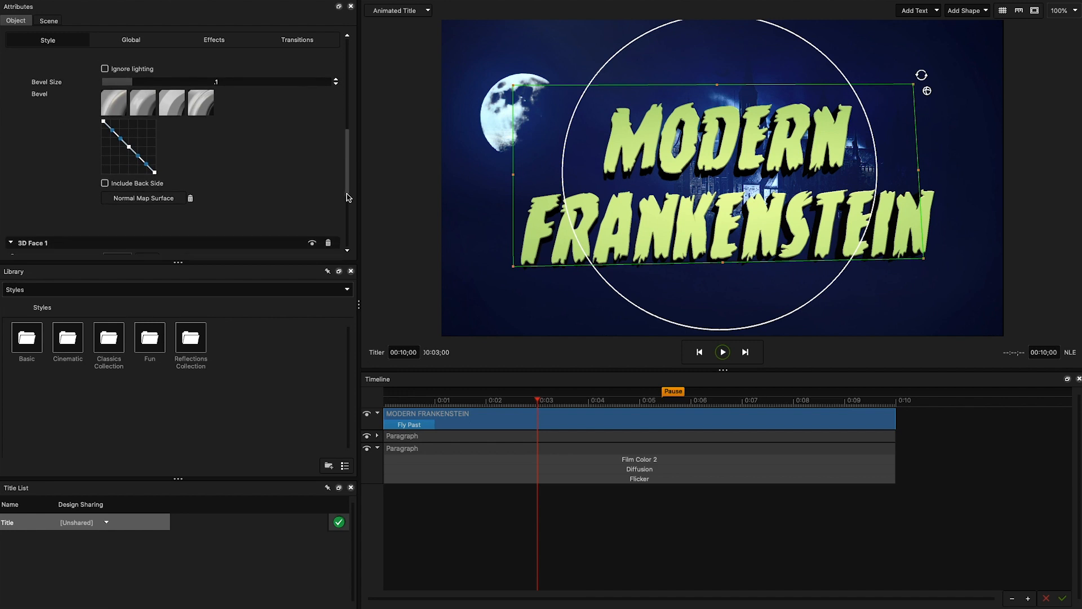
scroll(down, 3)
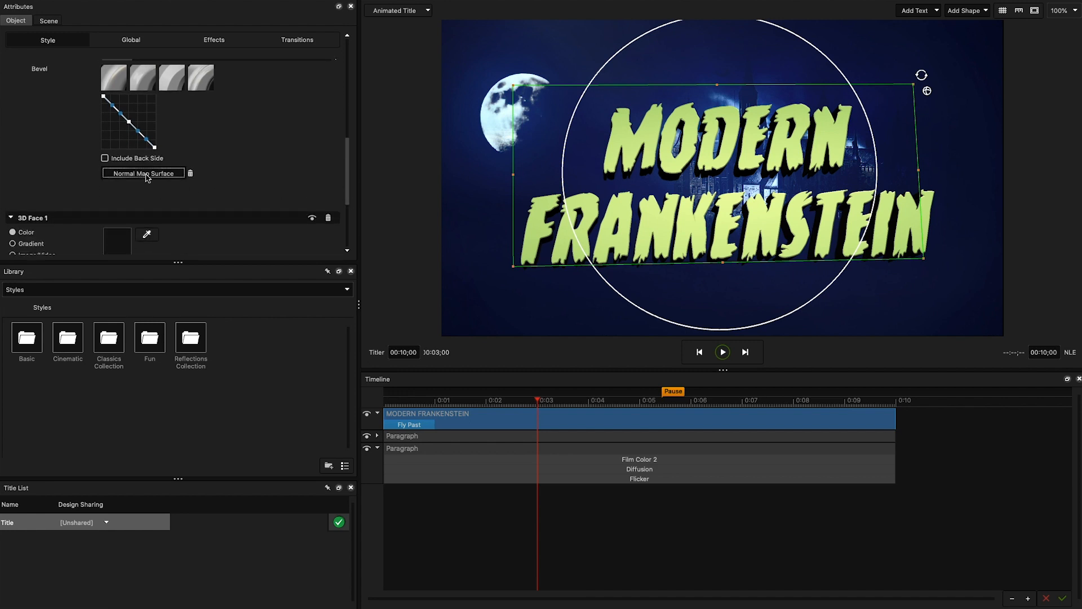
click(143, 173)
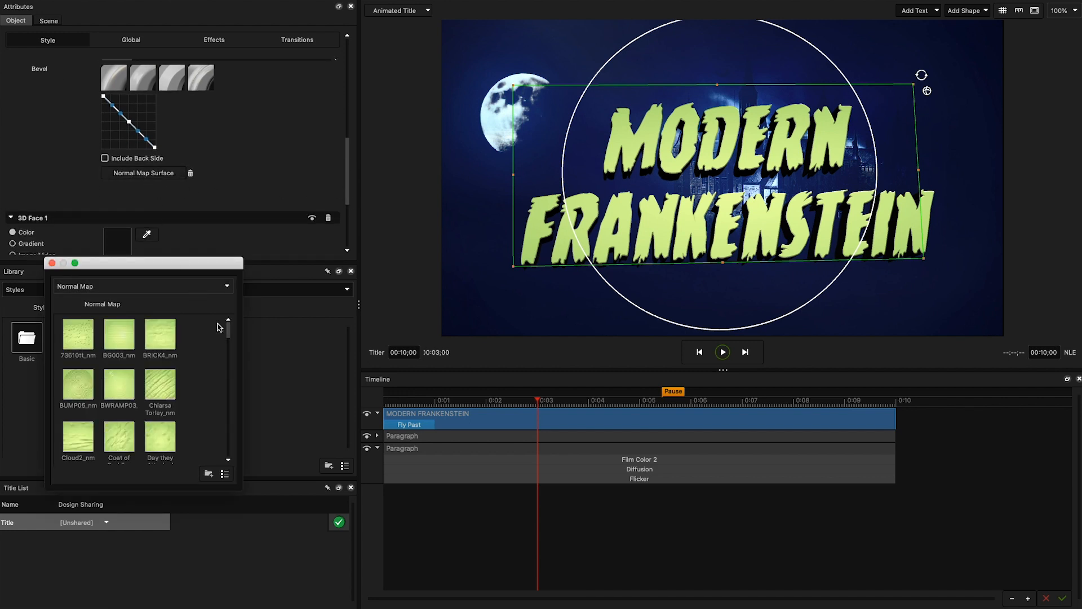
scroll(down, 3)
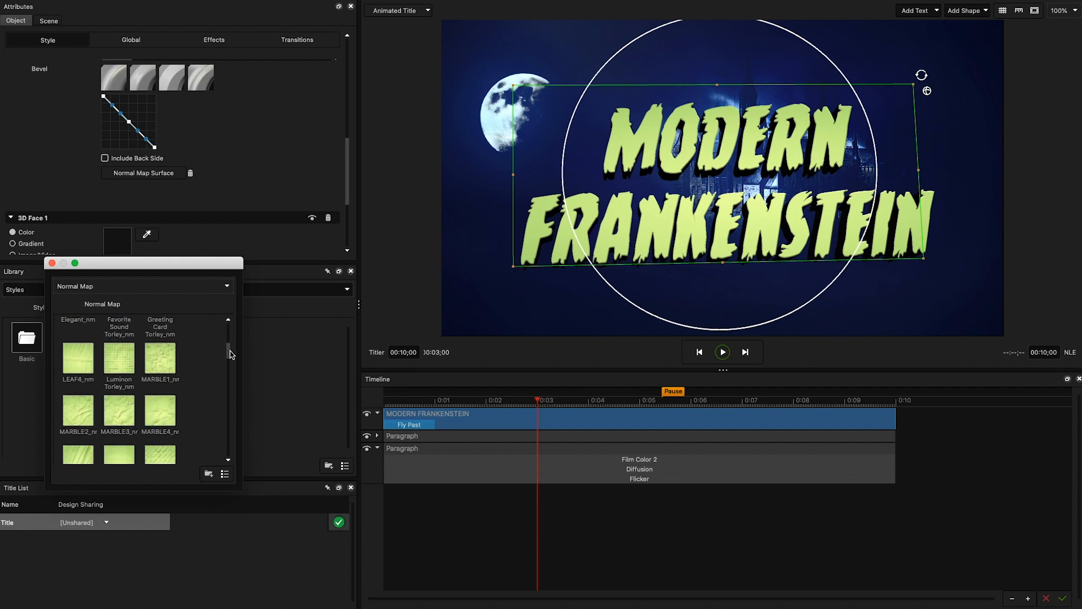
scroll(down, 3)
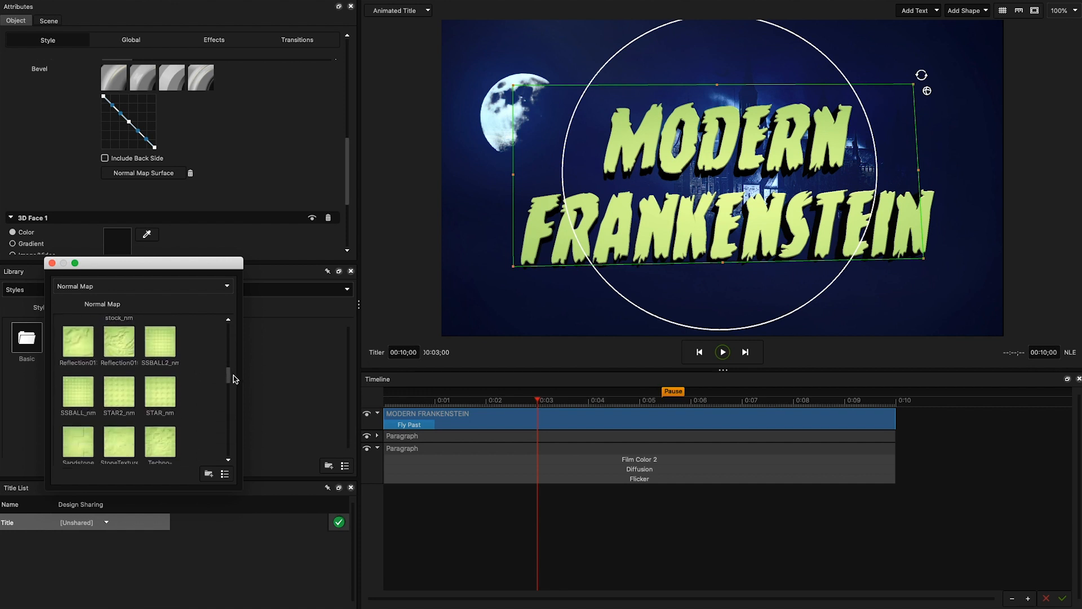
scroll(down, 3)
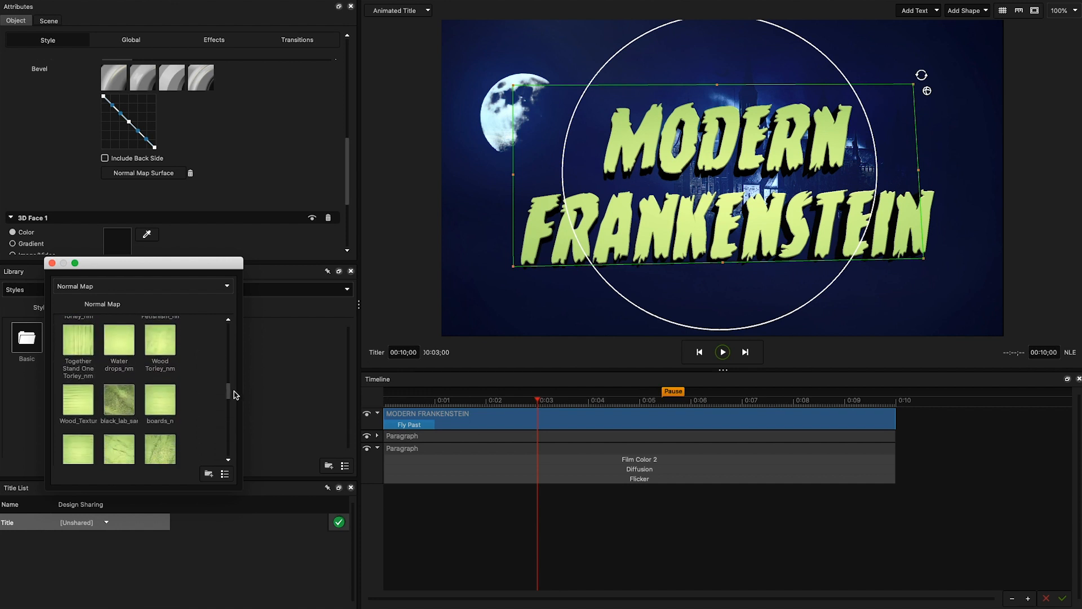
scroll(down, 3)
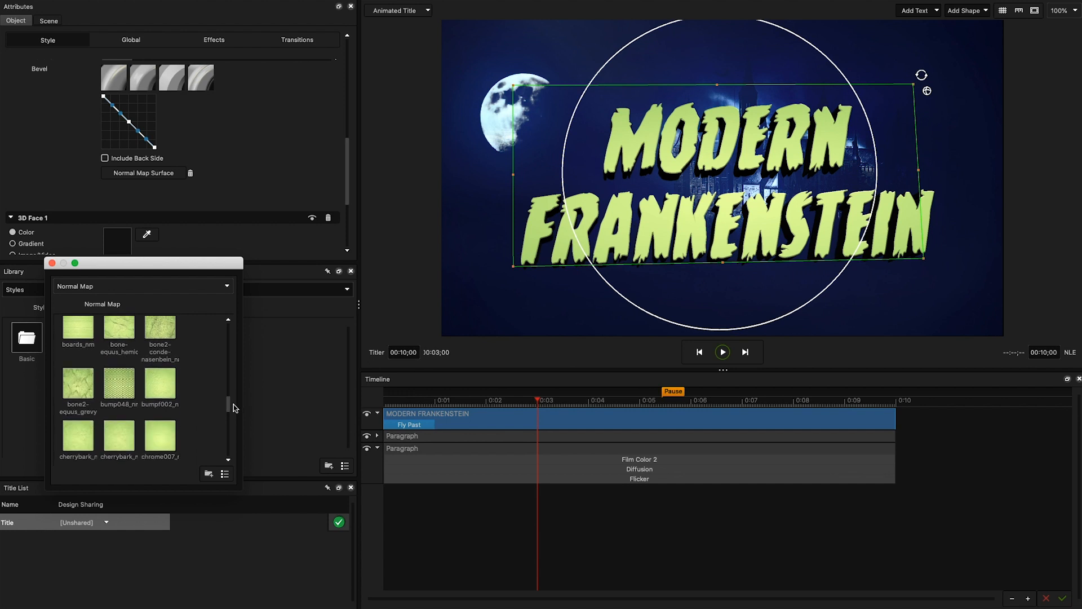
scroll(down, 3)
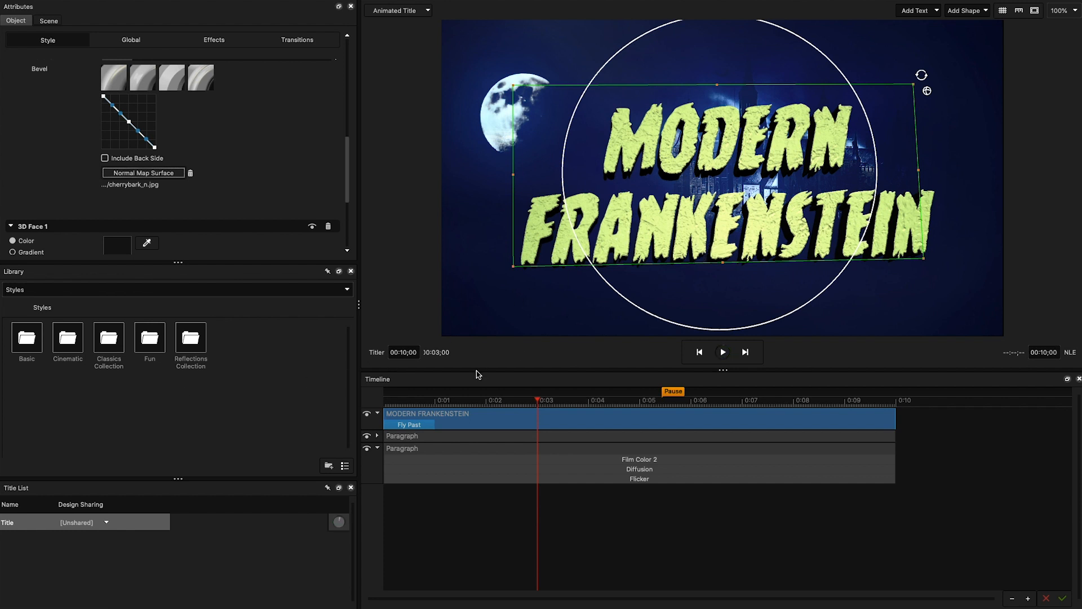
click(417, 400)
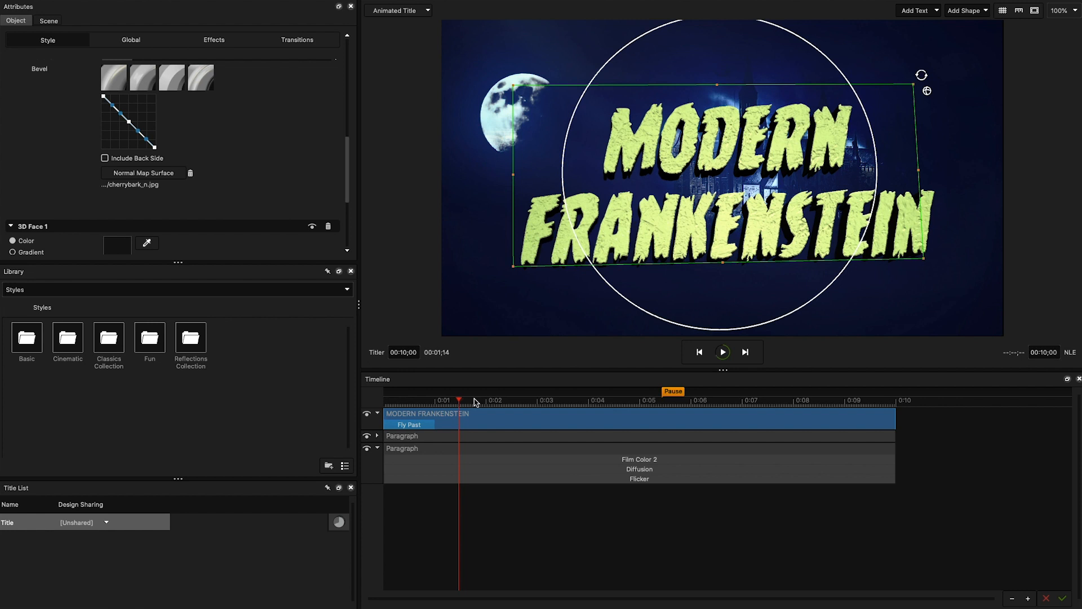
mouse_move(493, 397)
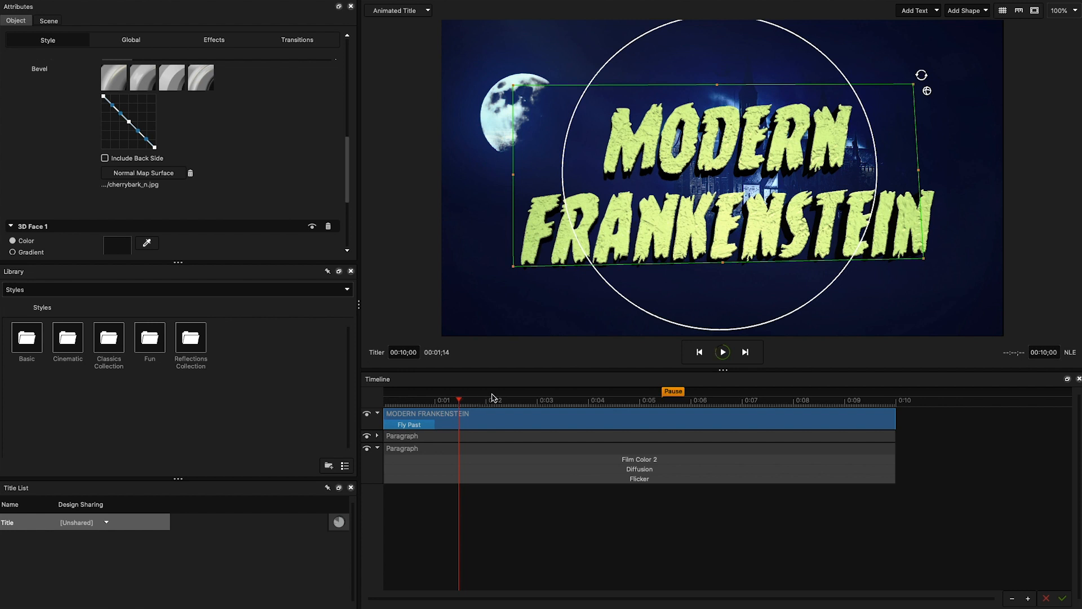
Add a rectangle shape and stretch it to cover the whole frame.
click(338, 522)
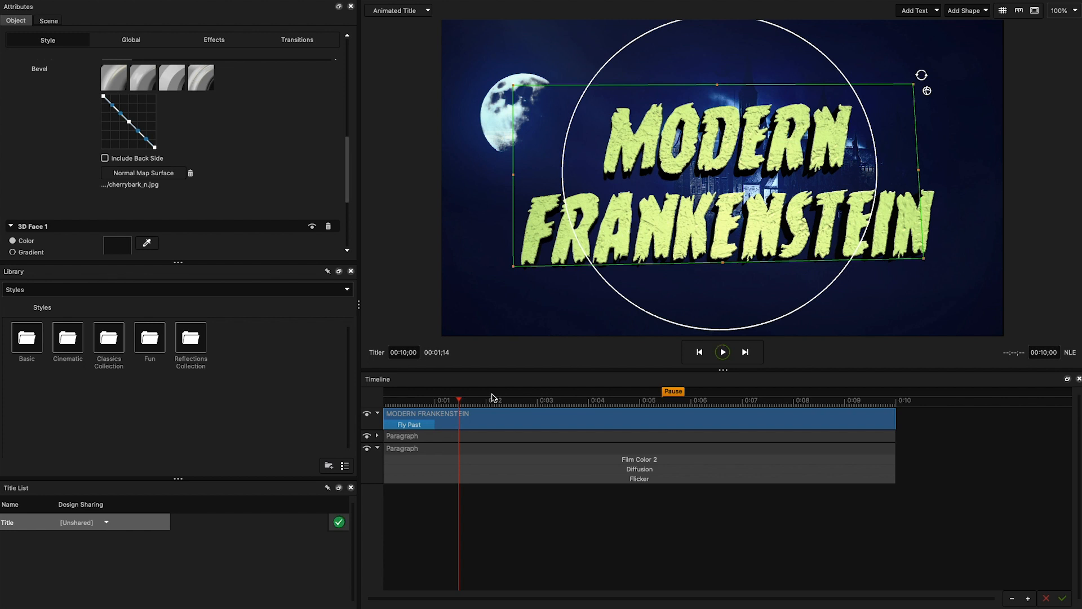
click(964, 10)
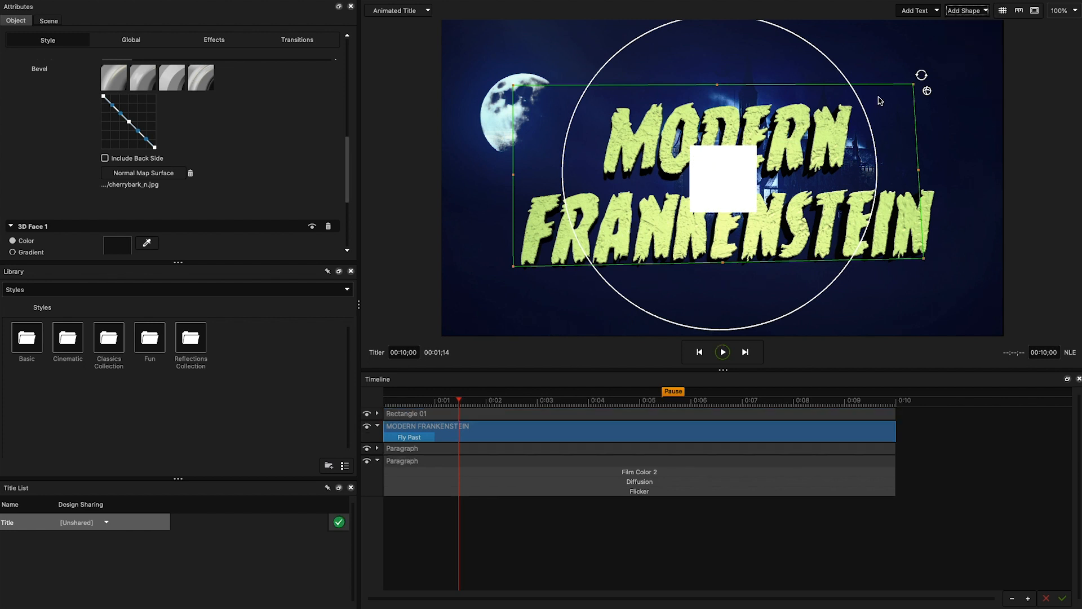
click(407, 413)
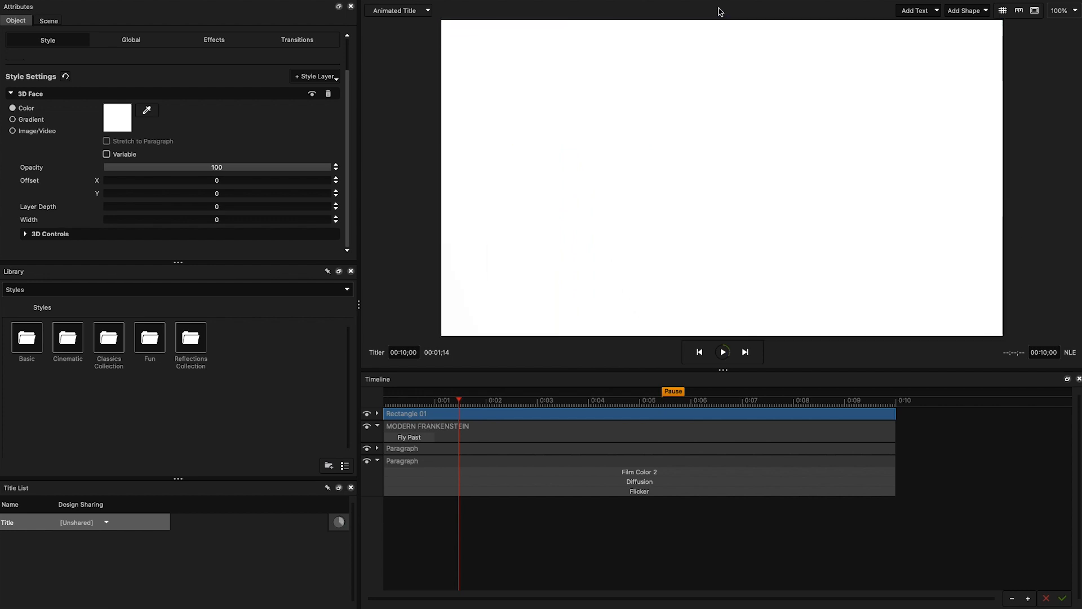
Make the rectangle gray, apply Chemical Crunch film grain, and set its opacity to 20.
click(116, 116)
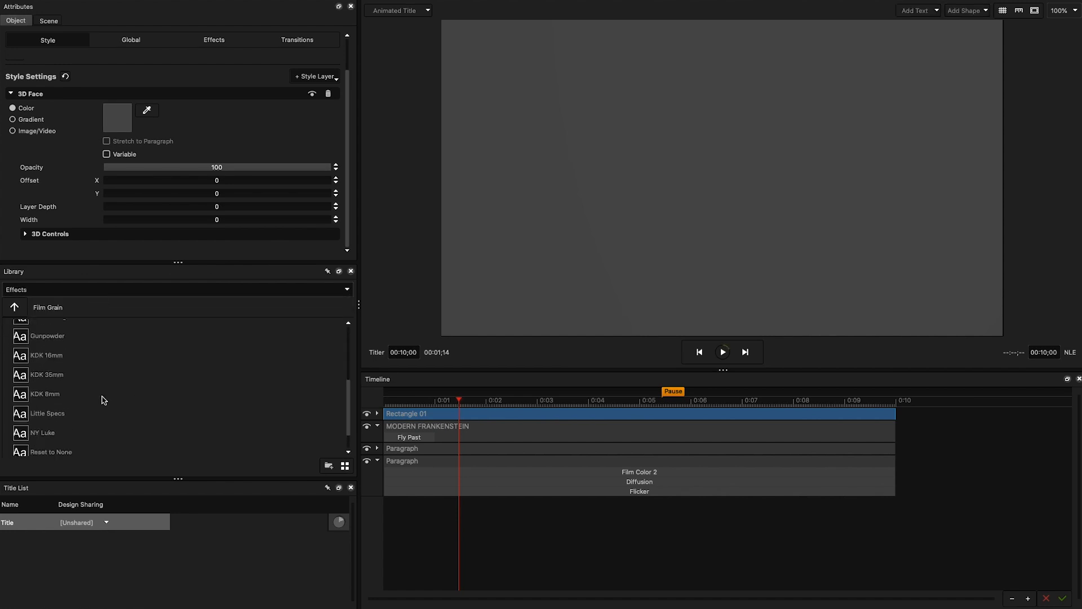
click(213, 40)
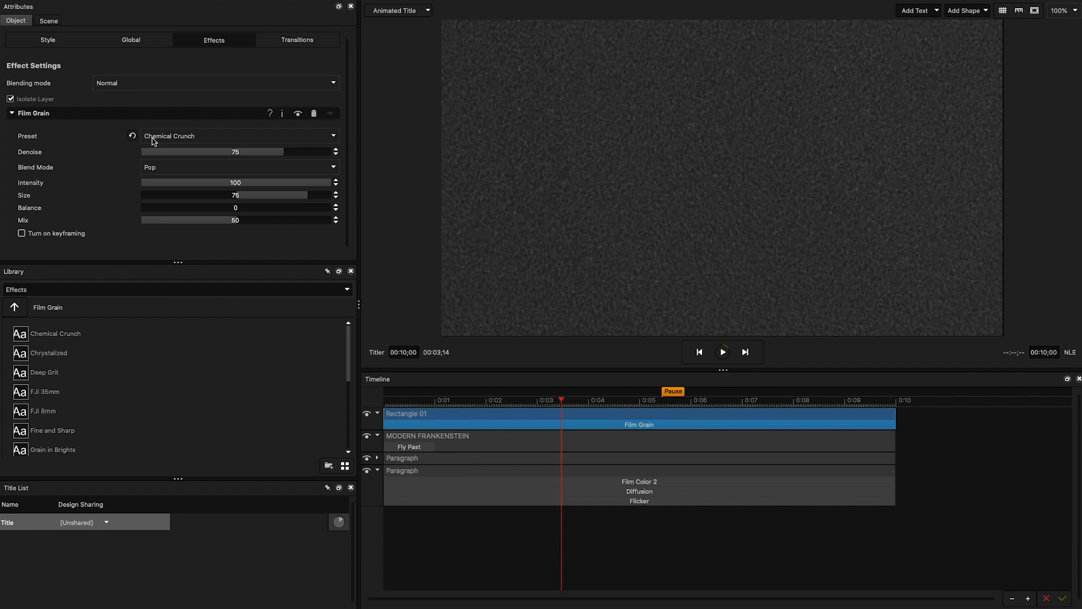
click(48, 39)
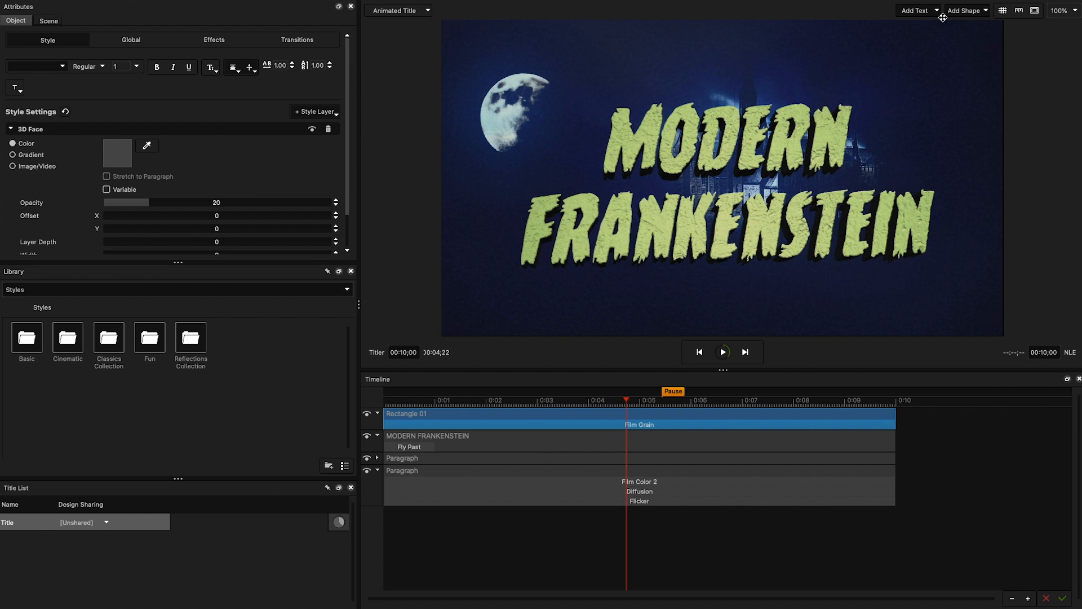
Add another rectangle from the shapes list for a lightning flash.
click(965, 10)
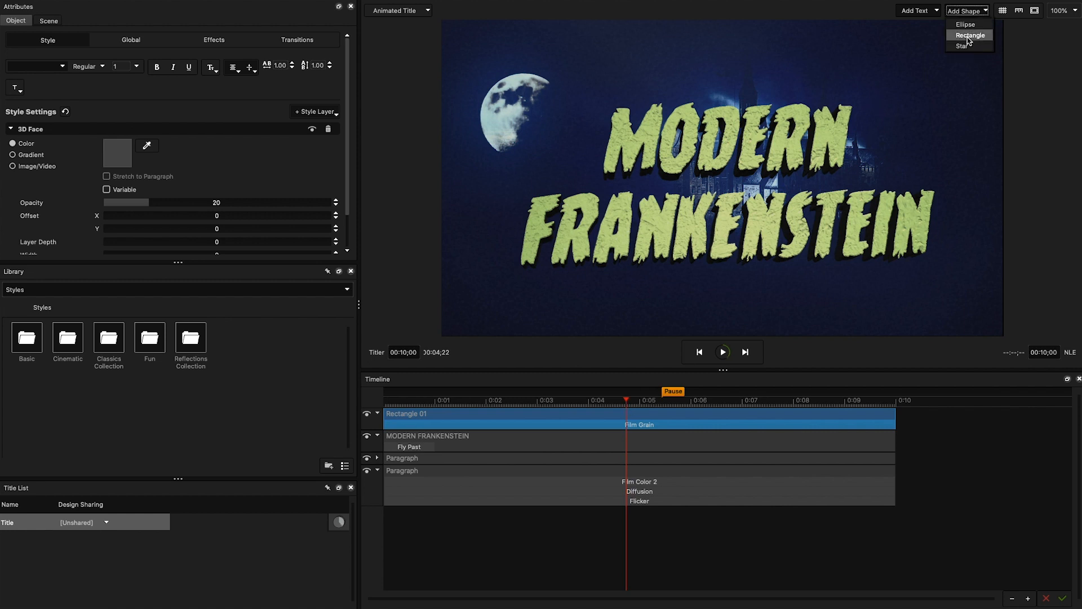
click(968, 35)
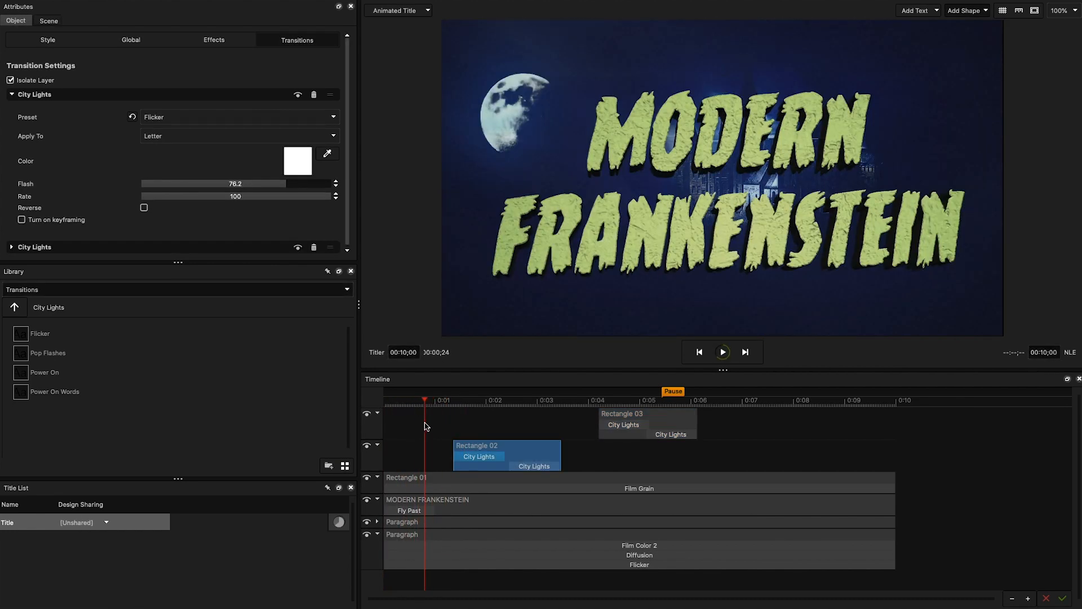
Shift the Rectangle 02 and MODERN FRANKENSTEIN clips later, starting the title around two seconds.
click(428, 501)
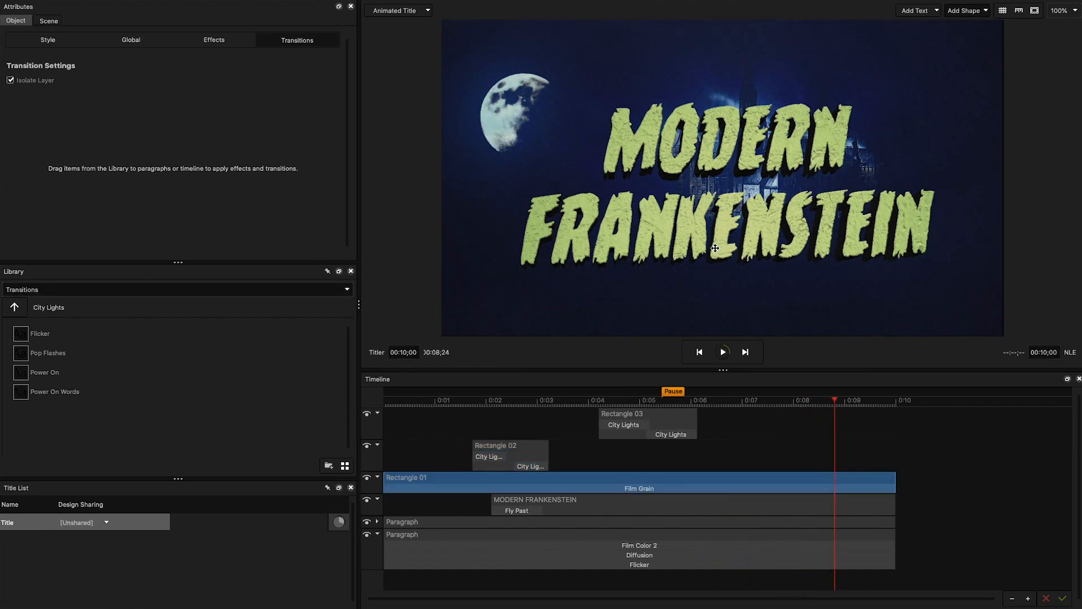
click(535, 500)
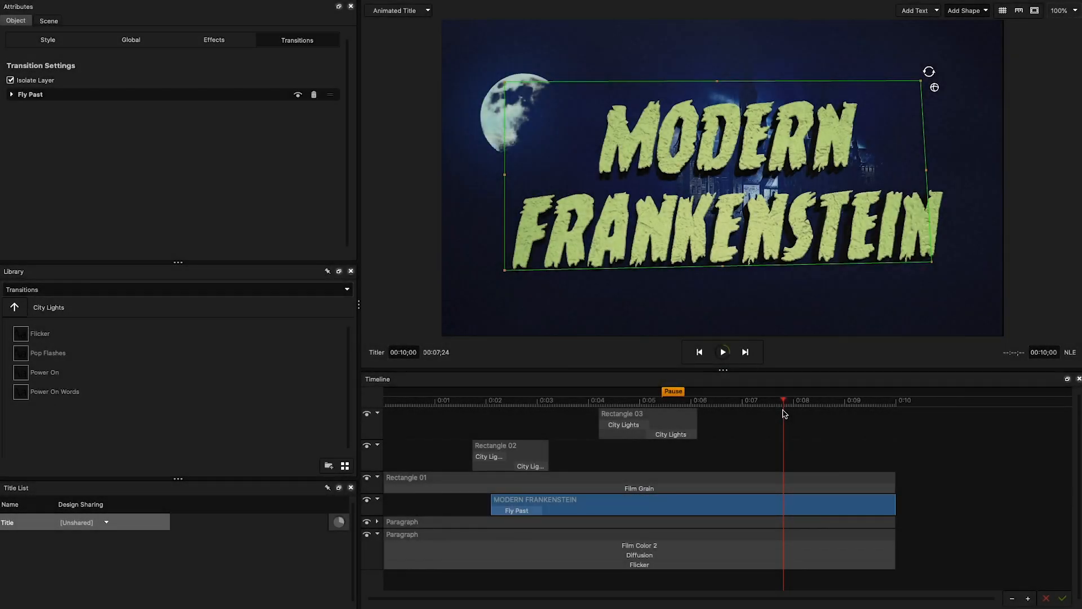